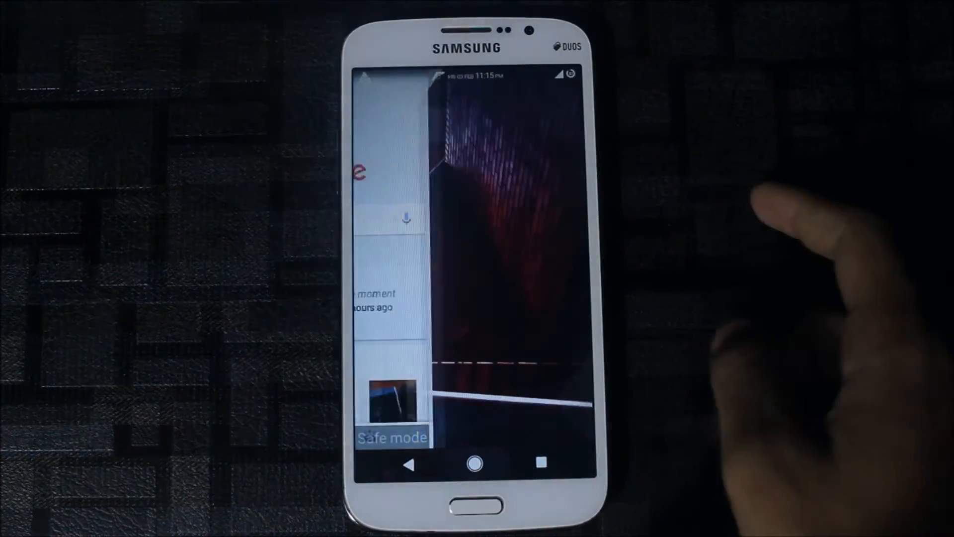
Dismiss Recents and open device Settings from the expanded Quick Settings panel.
click(473, 464)
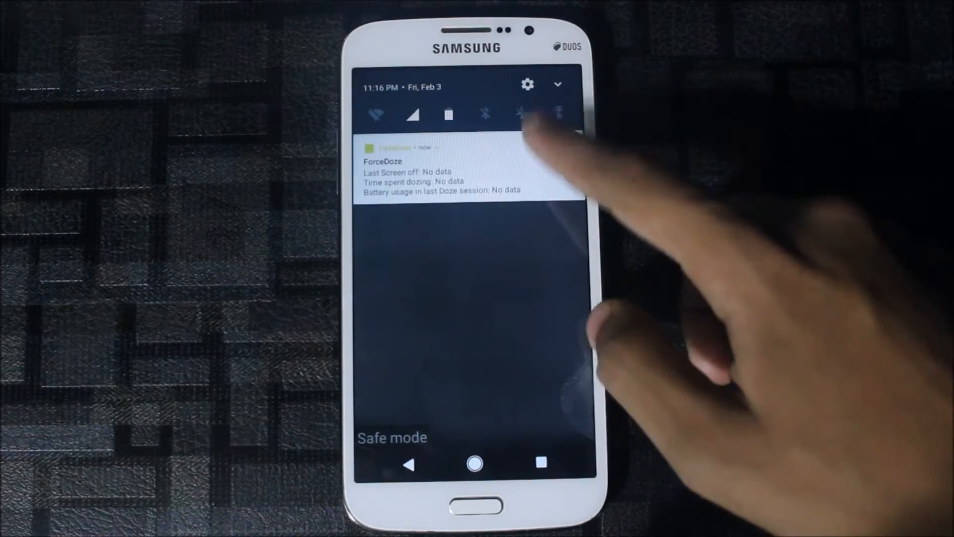
click(557, 83)
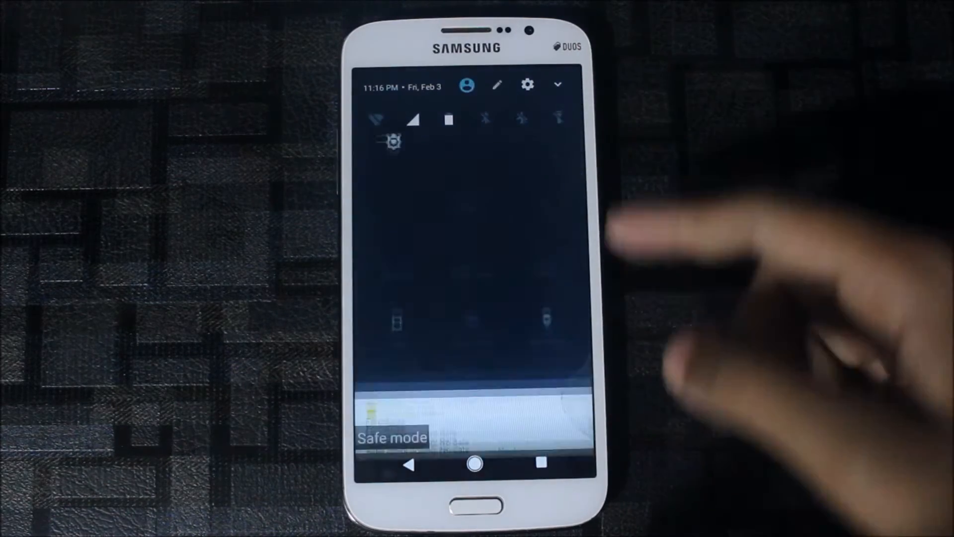
click(527, 85)
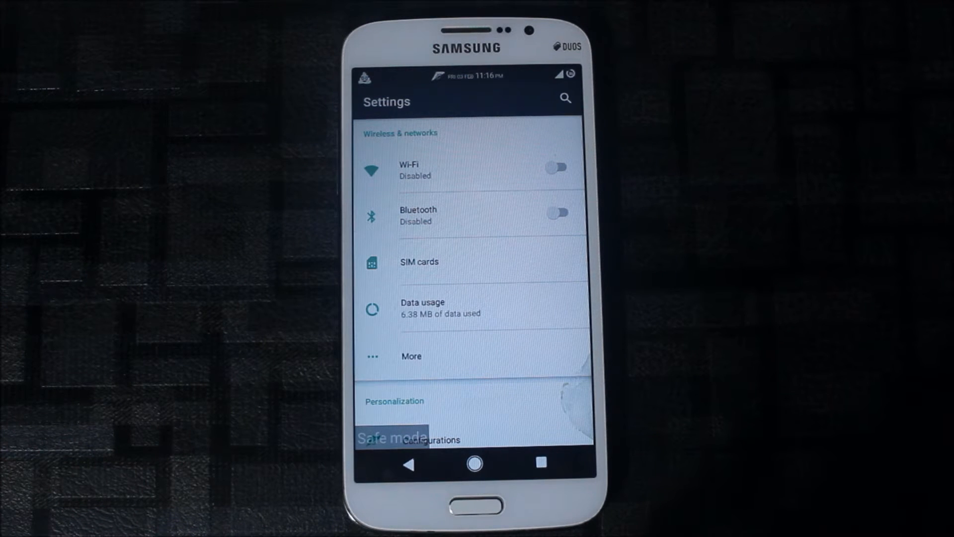
Look into Security settings and return to the main Settings list.
scroll(down, 3)
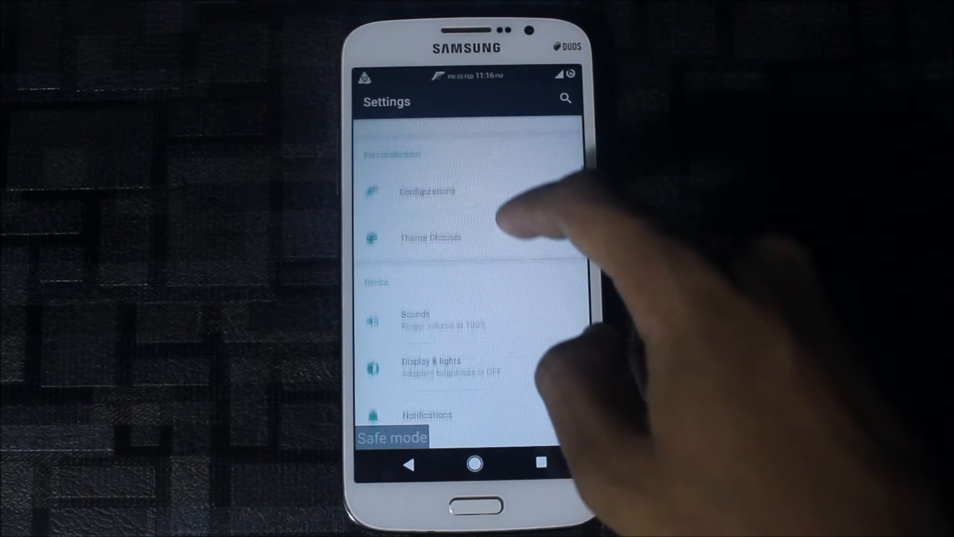
scroll(up, 3)
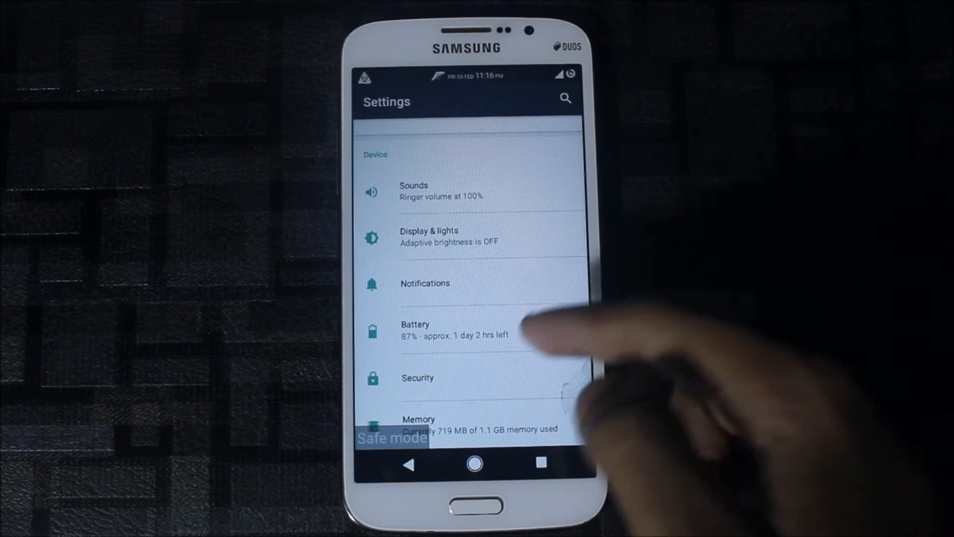
click(417, 377)
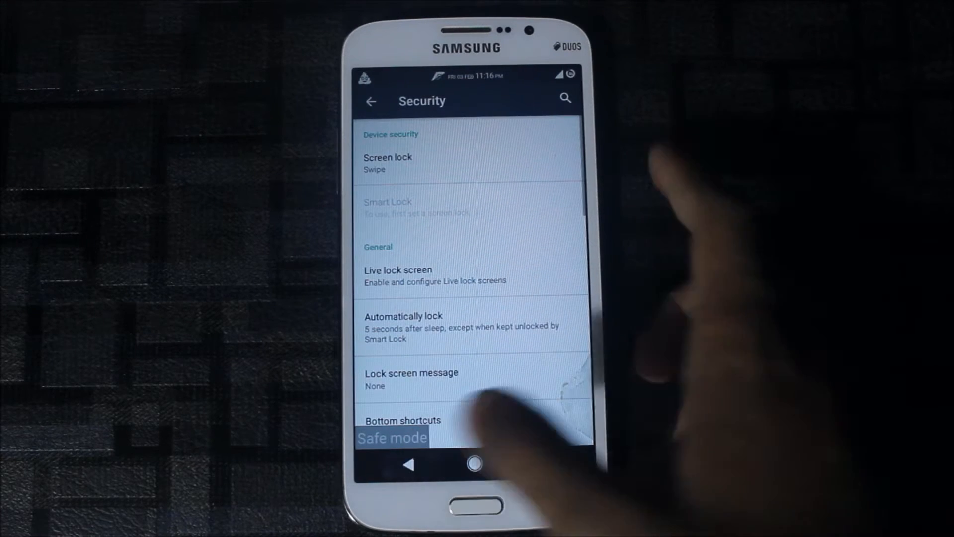
click(371, 101)
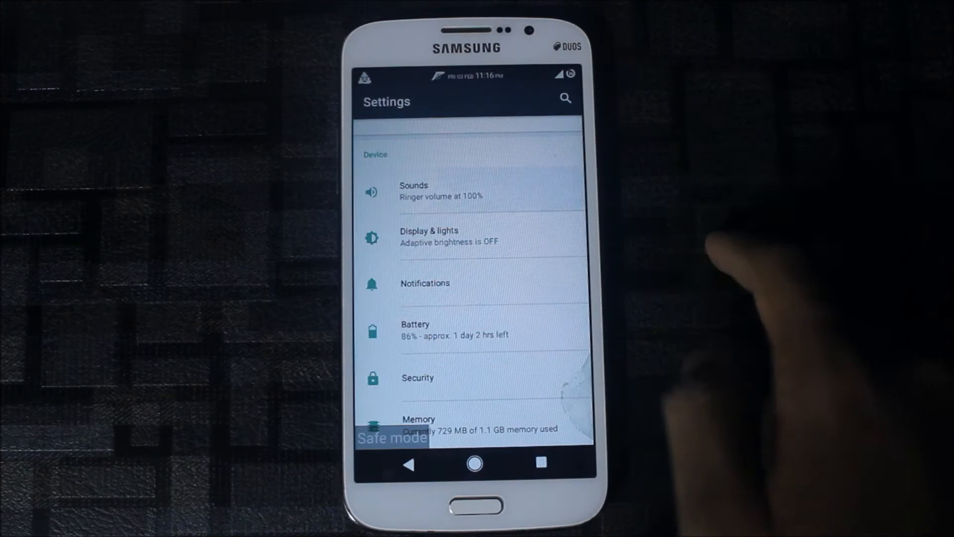
In Sound settings, preview the SIM 1 ringtone and notification tone choices, leaving both unchanged.
click(414, 190)
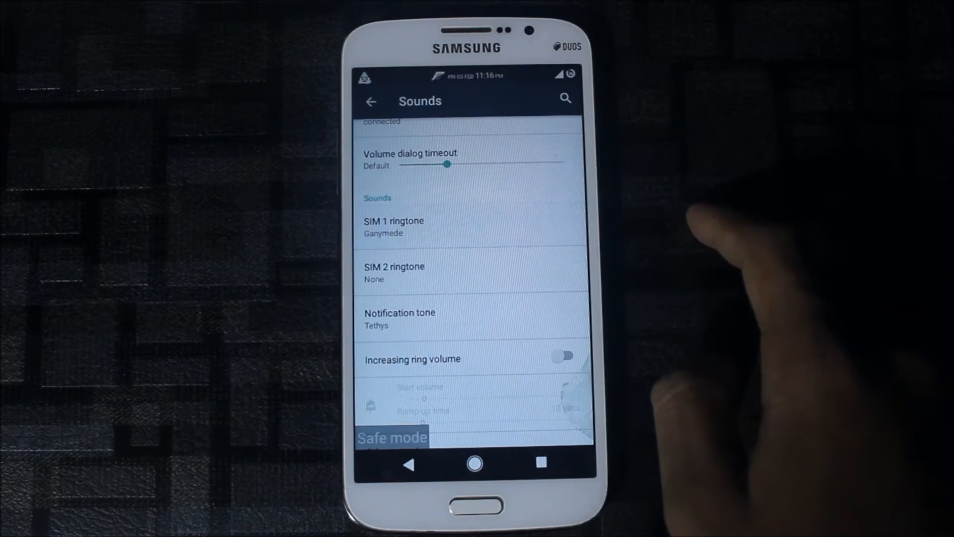
click(393, 226)
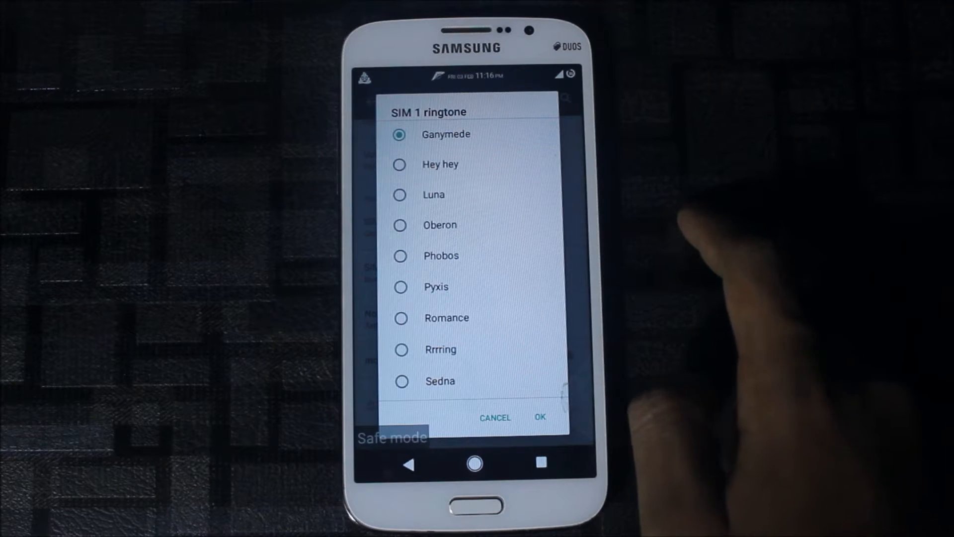
click(401, 318)
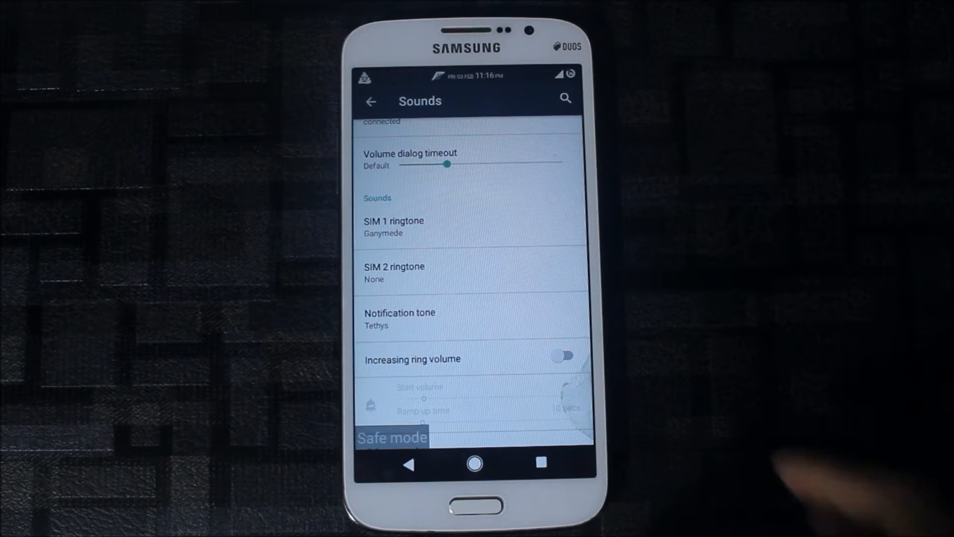
scroll(down, 3)
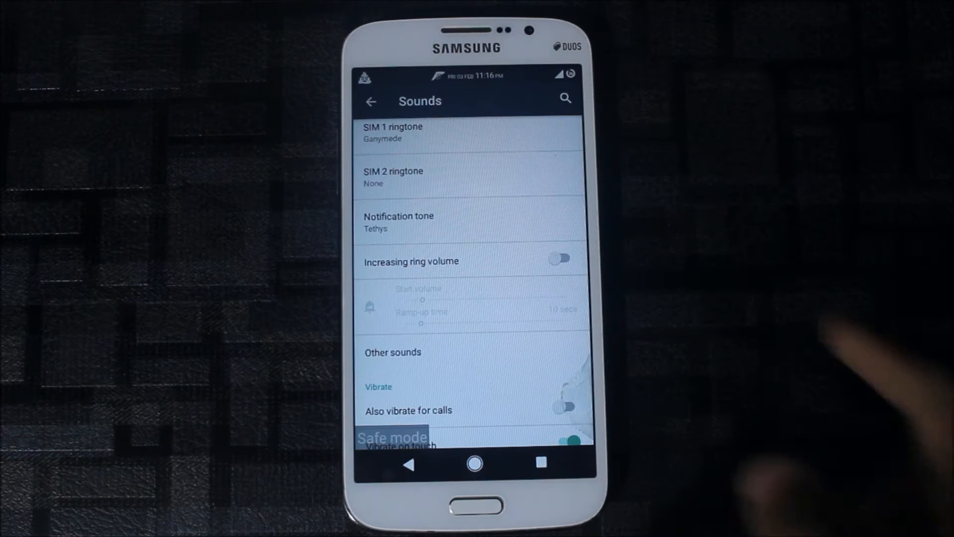
click(399, 222)
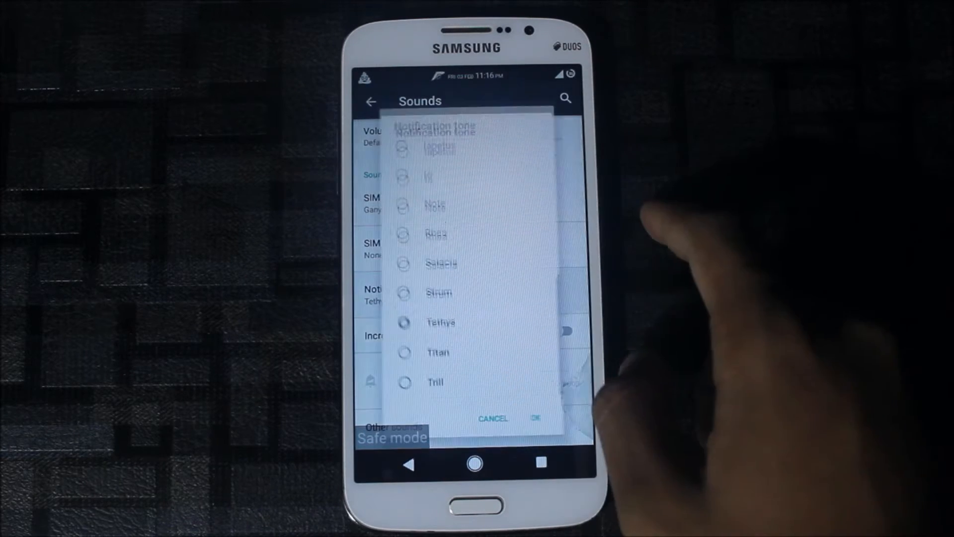
scroll(down, 3)
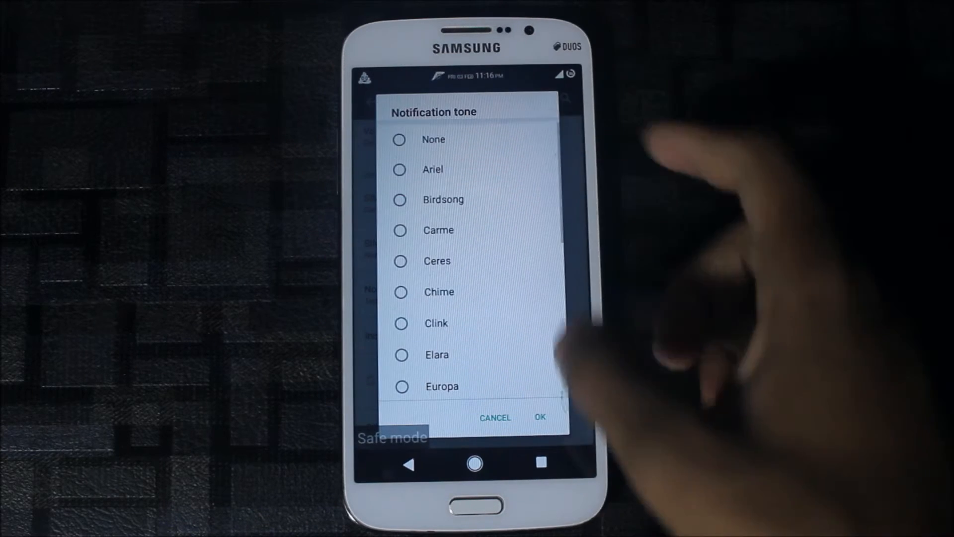
click(539, 417)
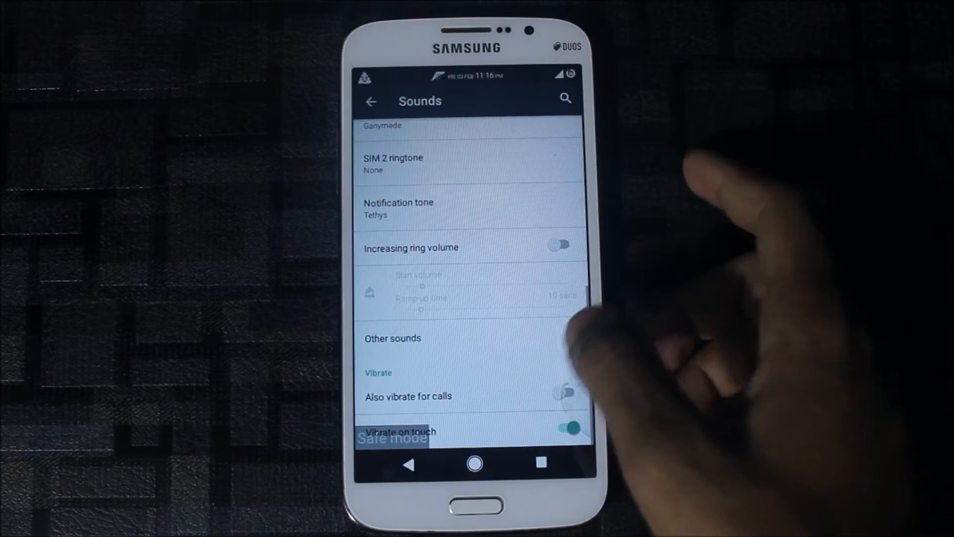
Set the charging notification sound under Other sounds to Trill, then go back to Settings.
click(393, 339)
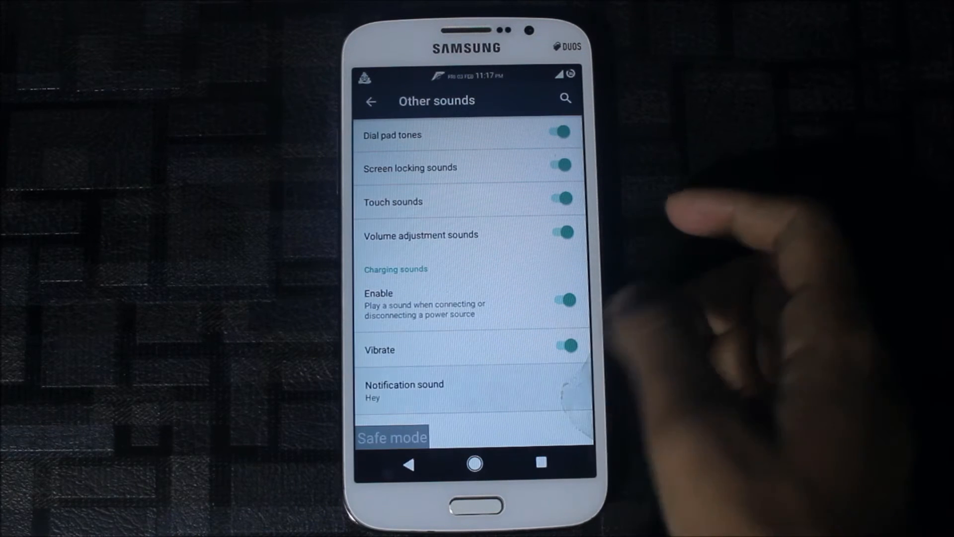
click(403, 391)
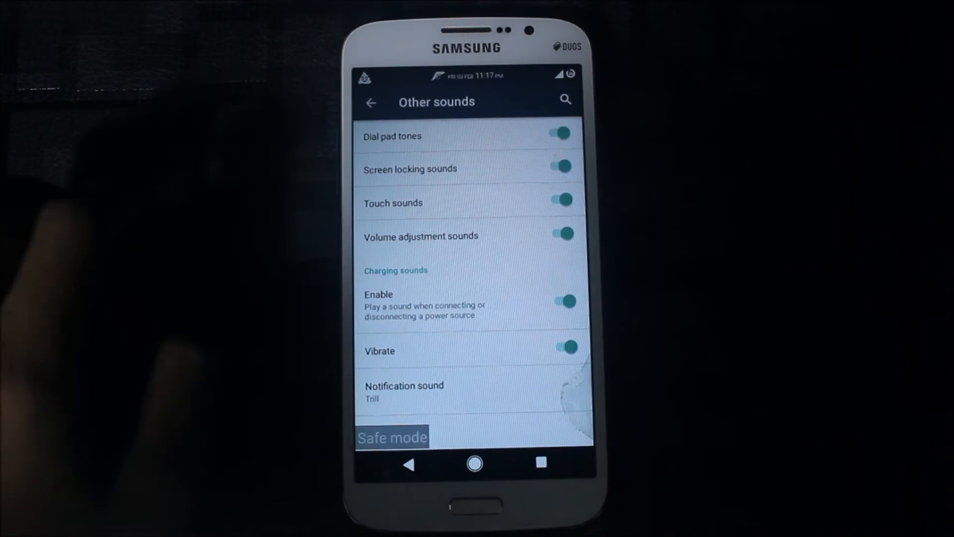
click(370, 101)
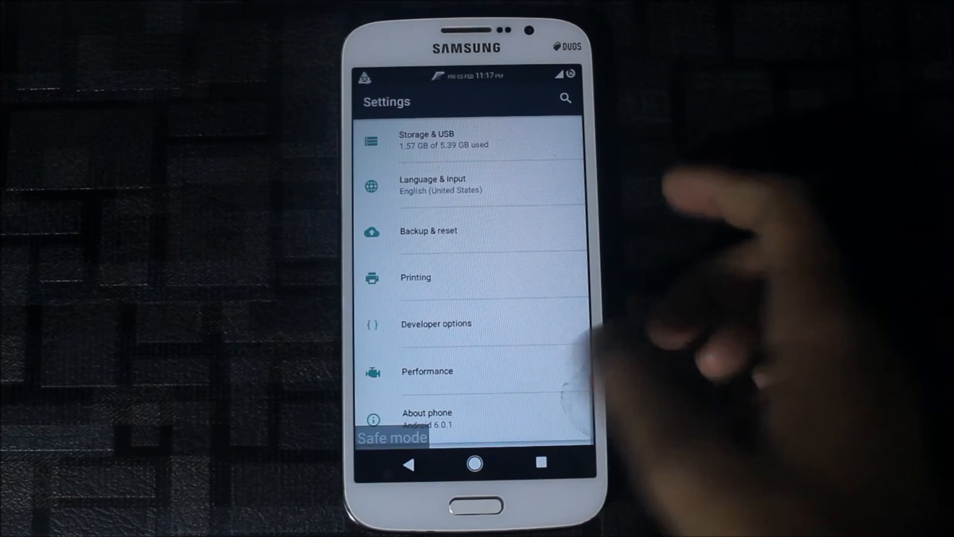
click(427, 417)
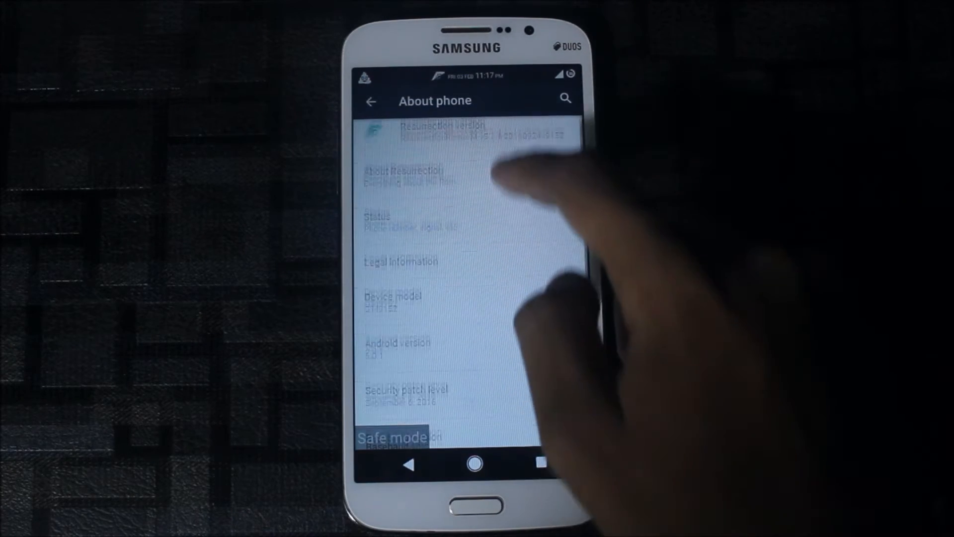
scroll(down, 3)
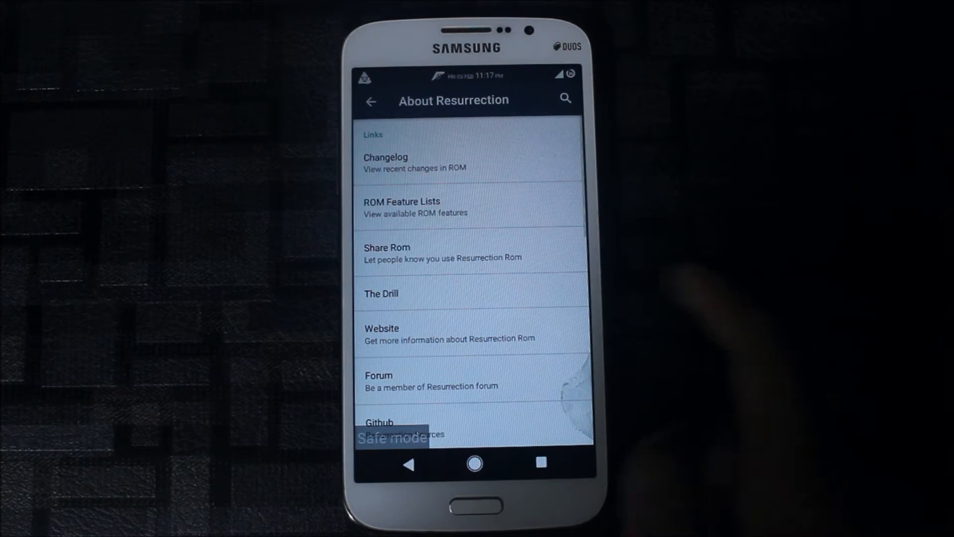
scroll(down, 3)
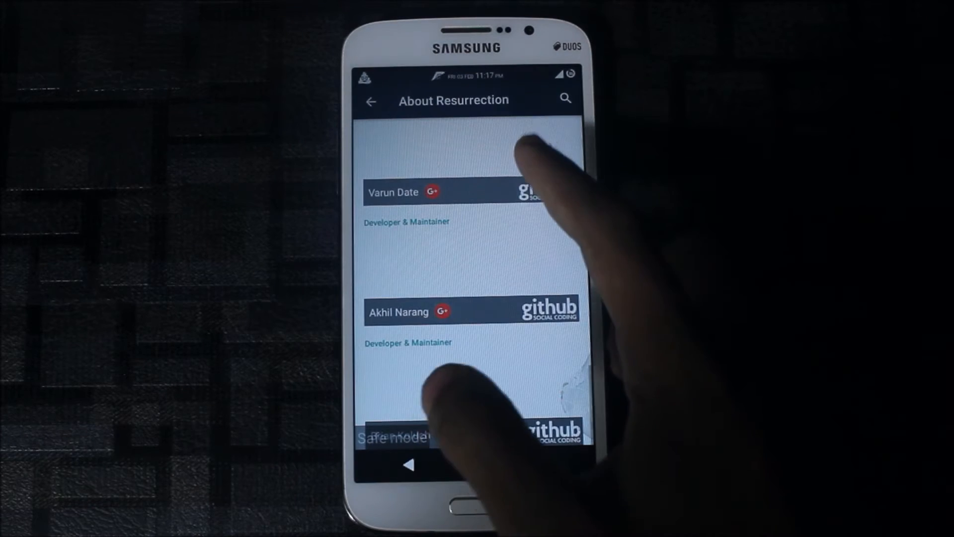
click(371, 101)
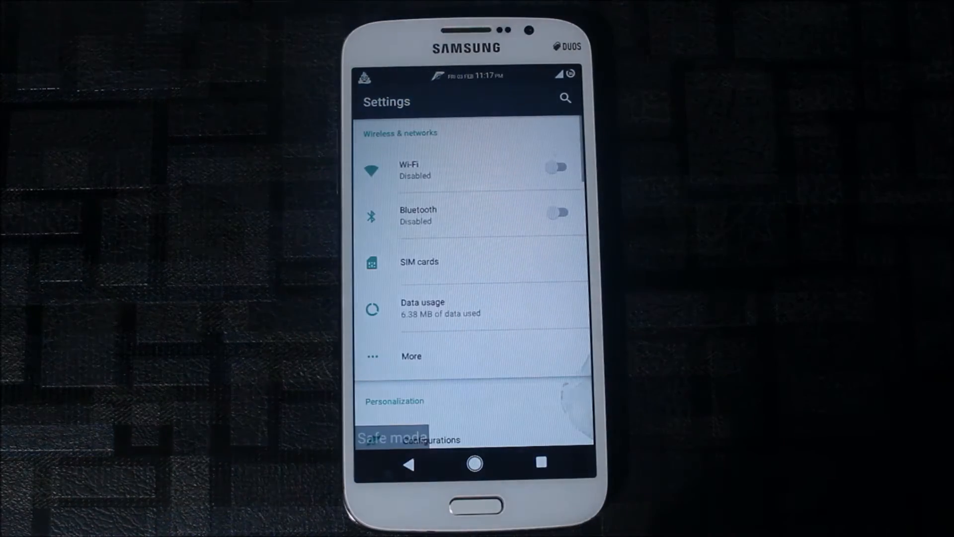
Browse the Configurations categories under Personalization, then switch to the app drawer.
scroll(down, 3)
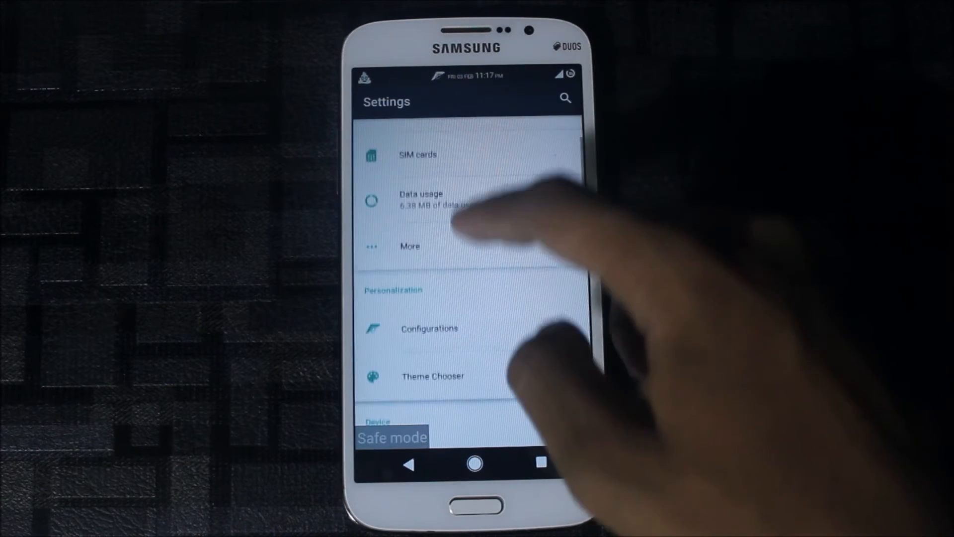
click(429, 329)
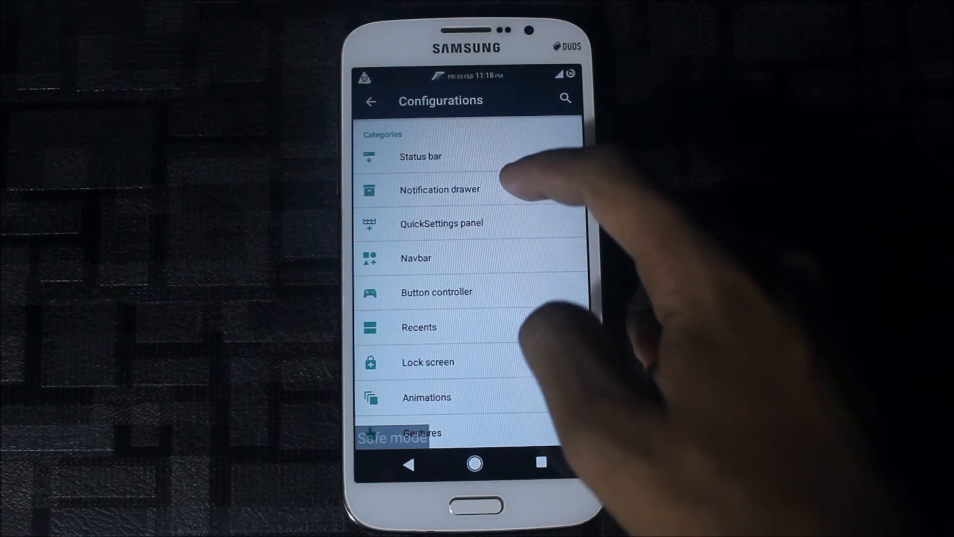
scroll(down, 3)
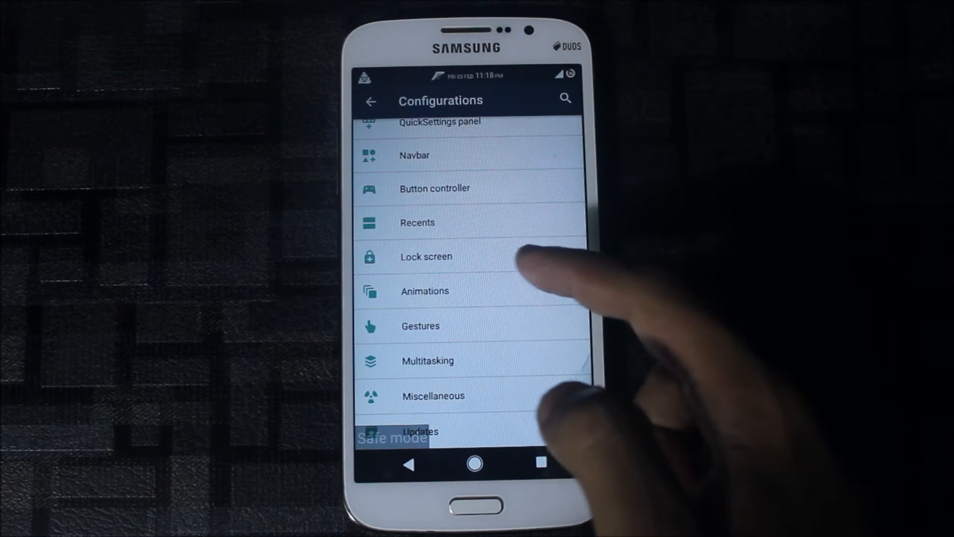
click(428, 361)
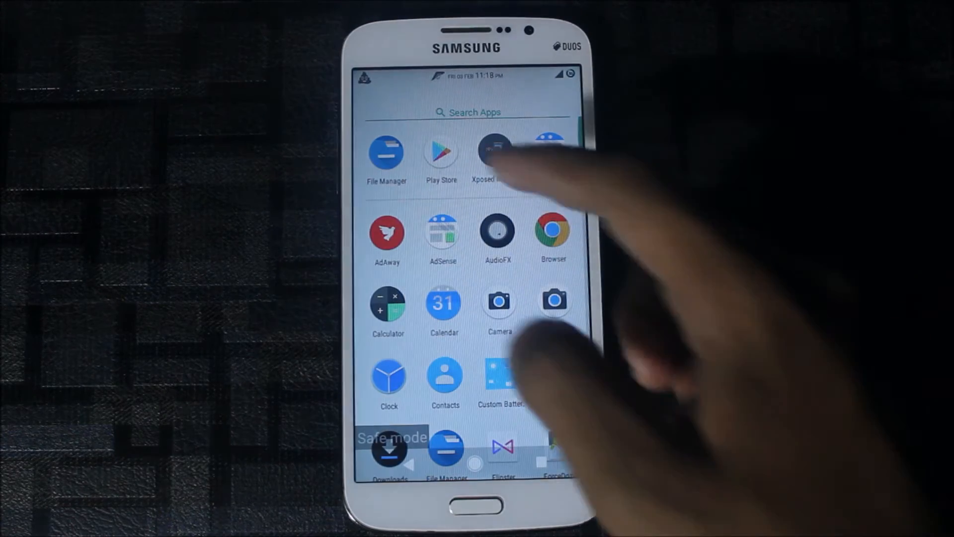
Open the system file in File Manager with the Editor app.
scroll(down, 3)
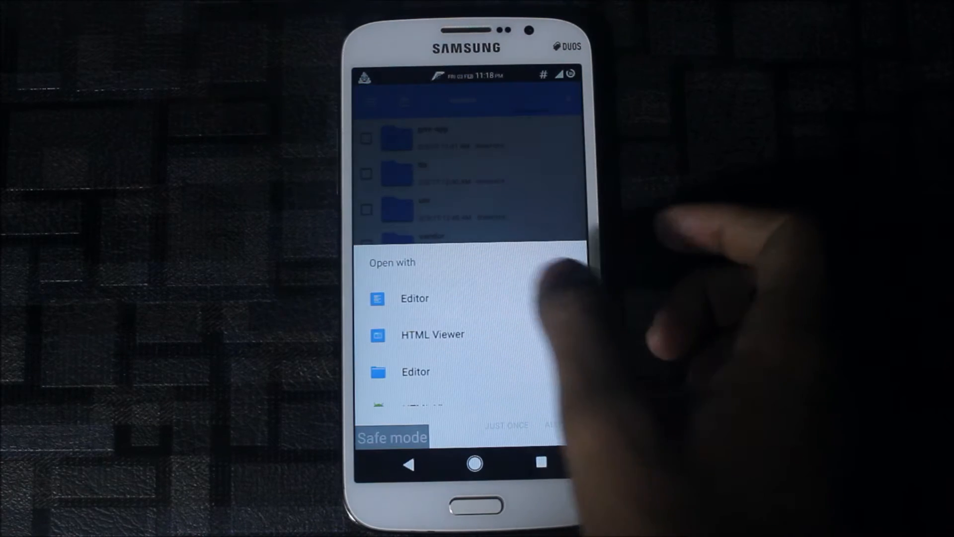
click(415, 299)
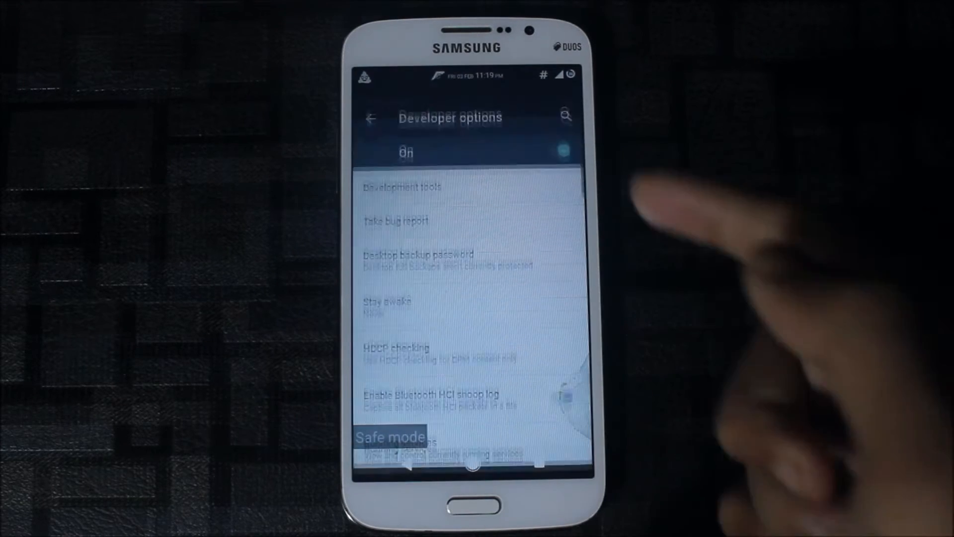
Scroll Developer options down to the animation scale entries, then bring up Recents.
scroll(down, 3)
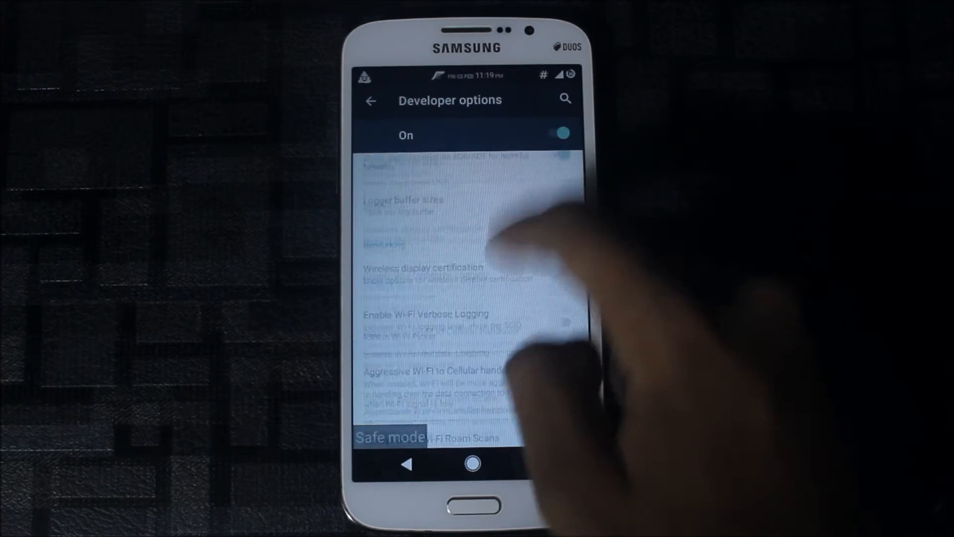
scroll(down, 3)
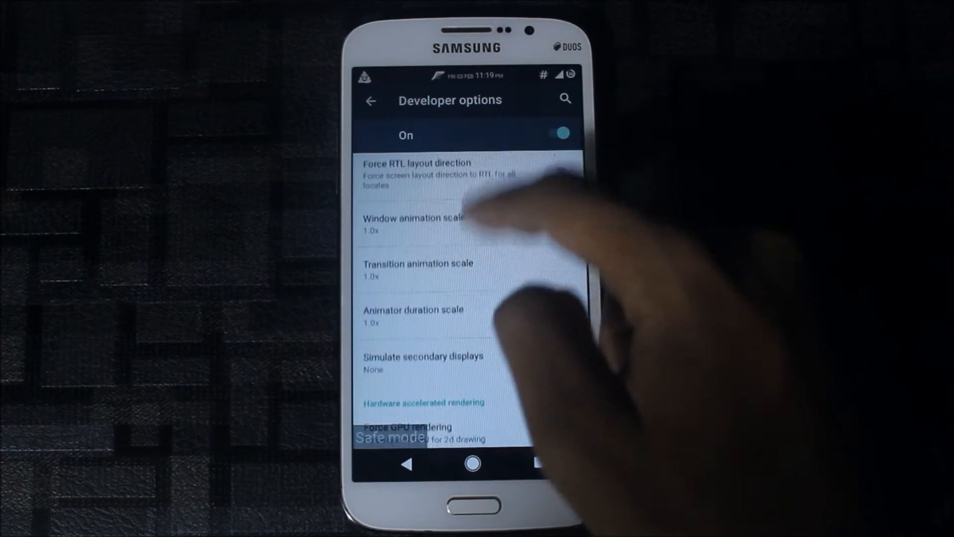
click(423, 363)
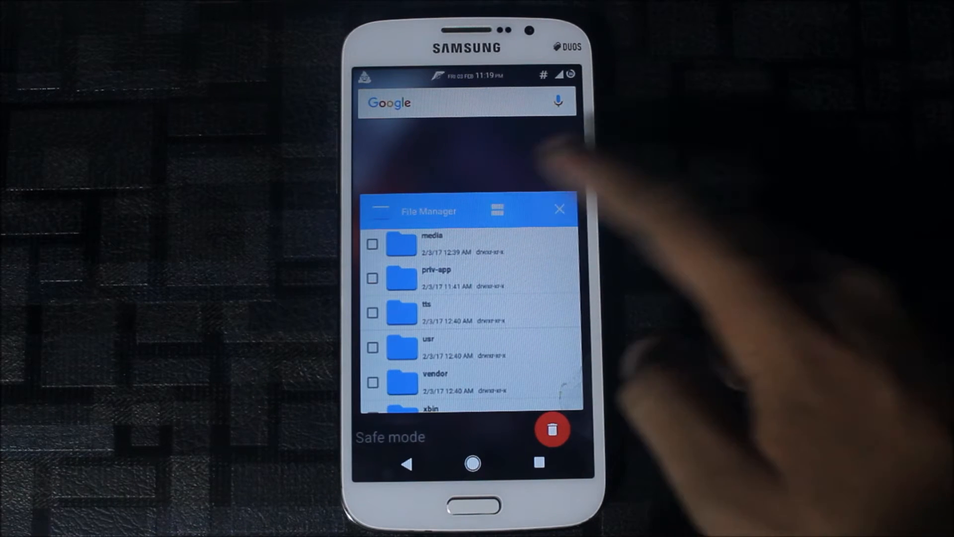
Choose a new window layout for the File Manager card in Select new task layout.
click(494, 209)
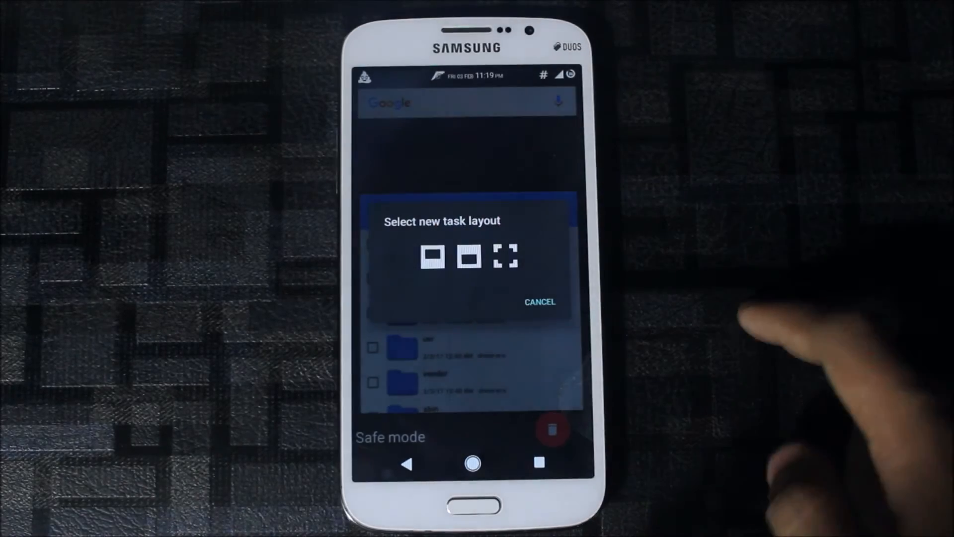
click(432, 257)
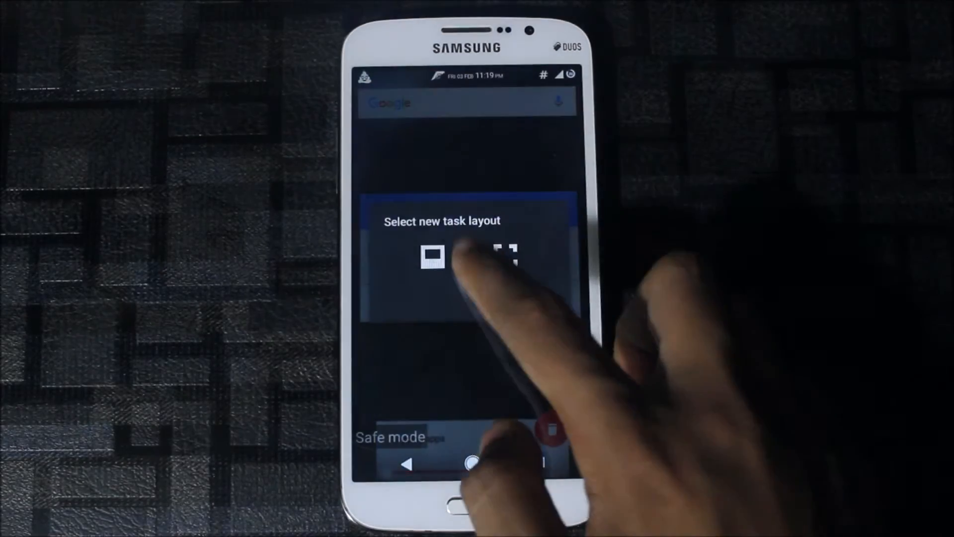
click(434, 257)
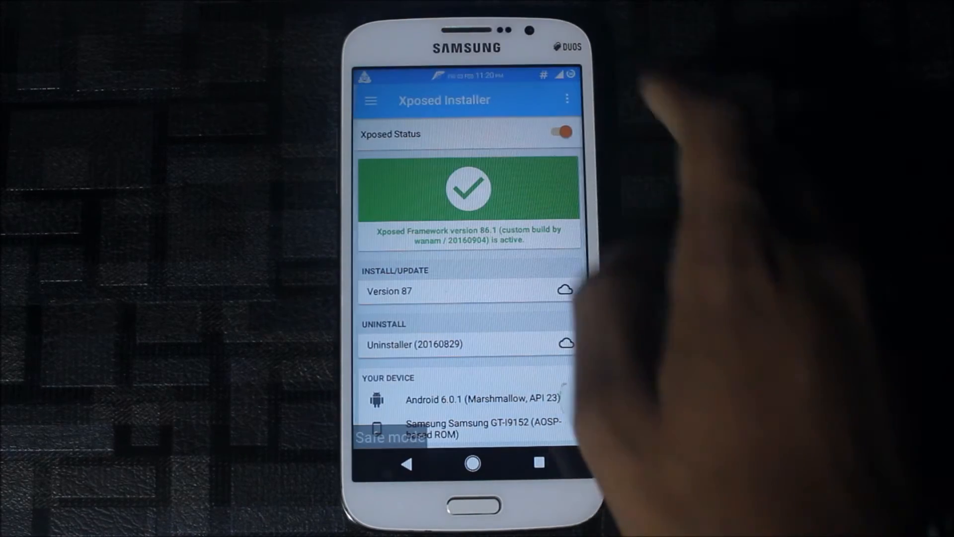
View the installed Xposed modules, then go back to the Pixel Launcher home screen.
click(370, 100)
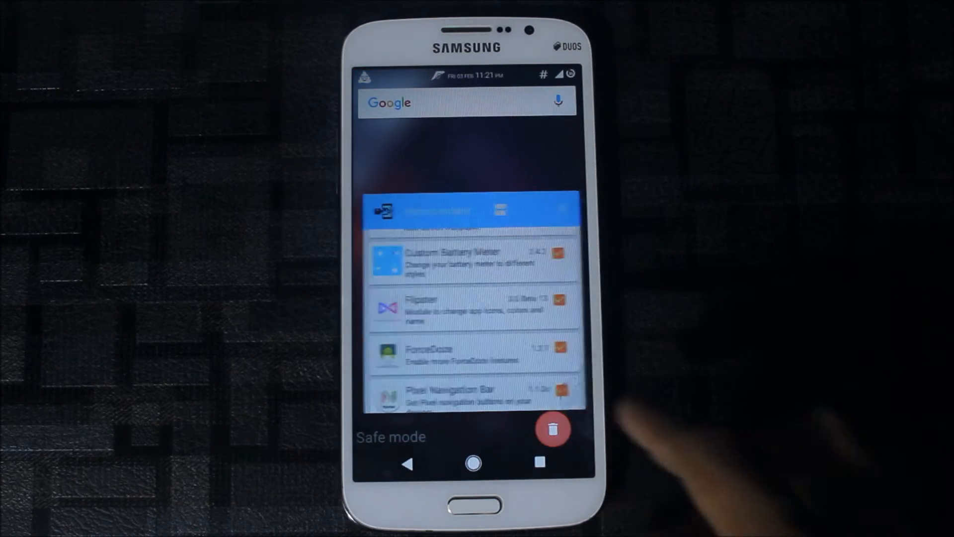
click(473, 464)
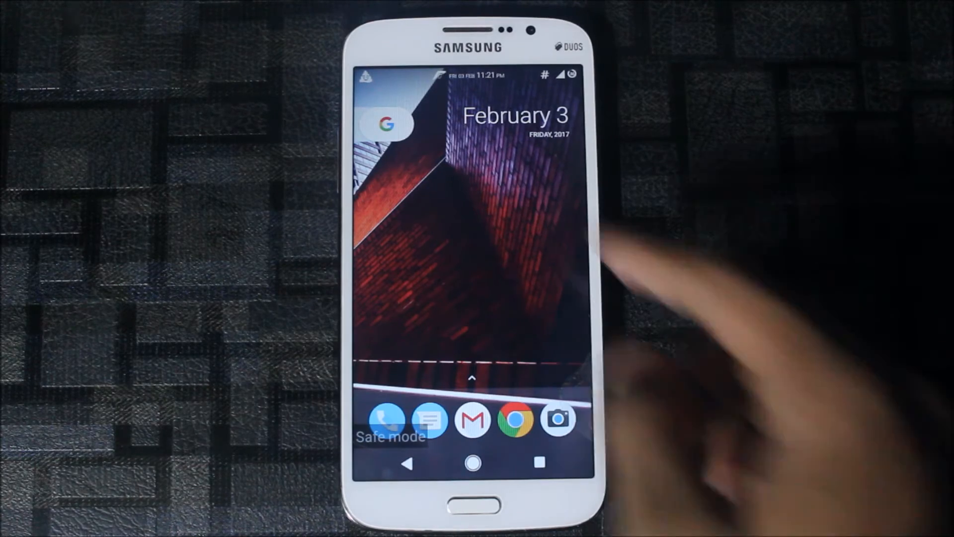
Lock the phone, swipe up to unlock it, and reopen Xposed Installer.
click(385, 124)
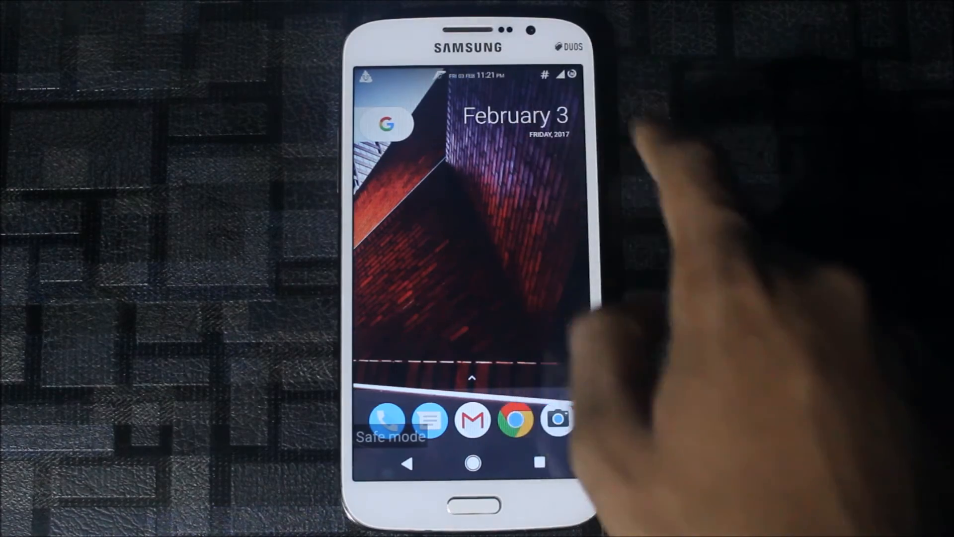
click(386, 125)
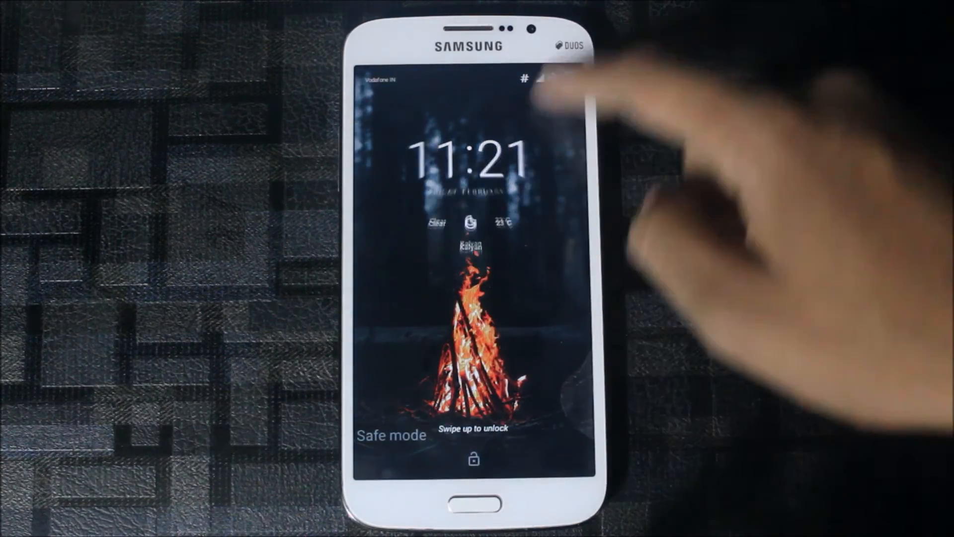
drag(473, 396, 472, 183)
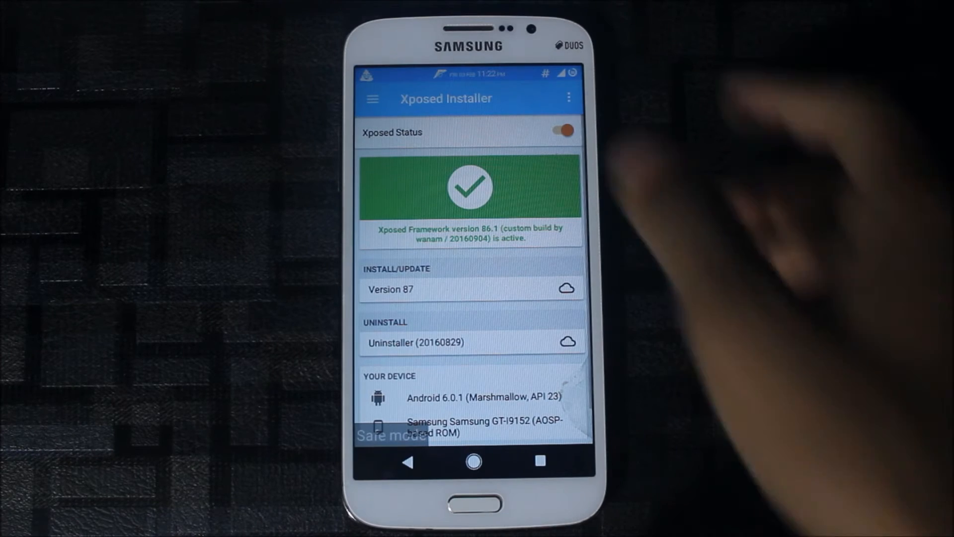
Open the Camera custom icon set in the Pixel Settings Xposed module.
click(371, 98)
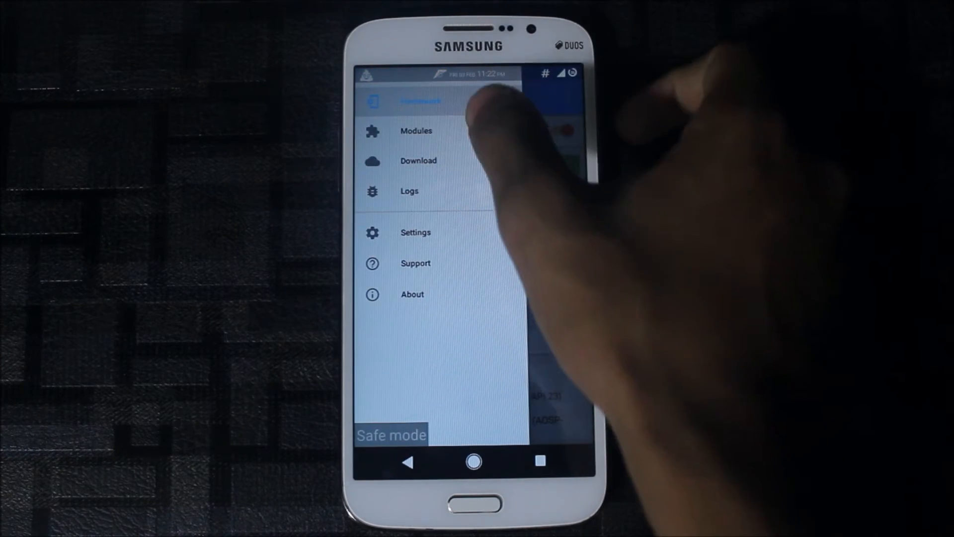
click(417, 130)
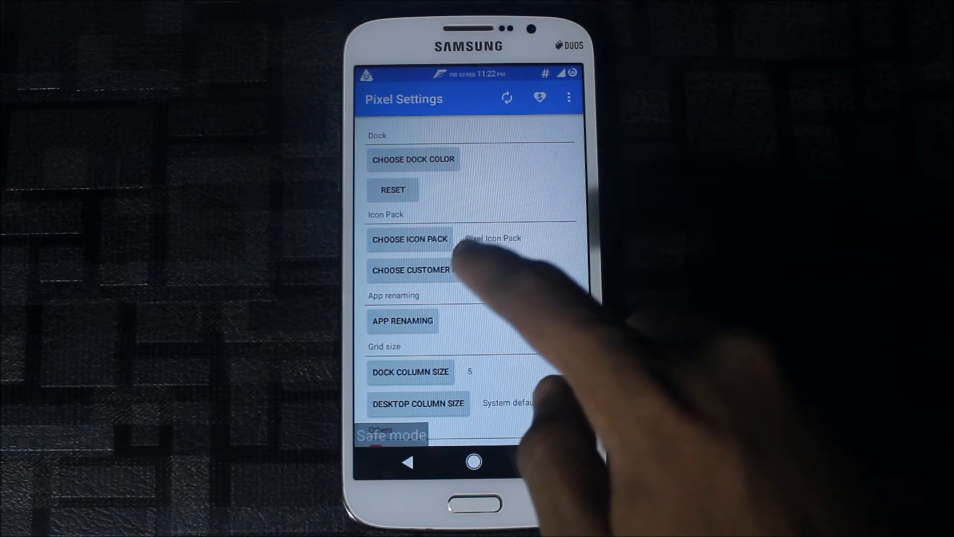
click(409, 238)
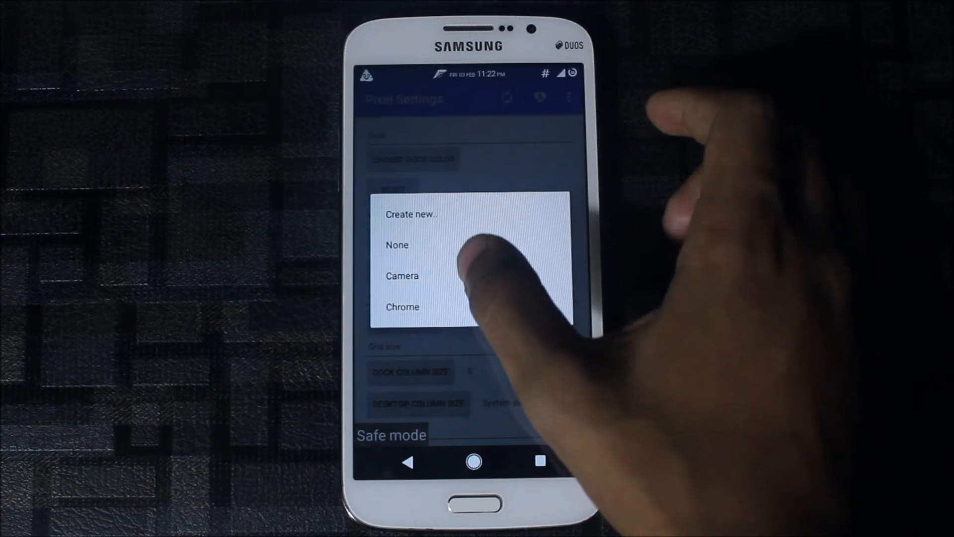
click(401, 275)
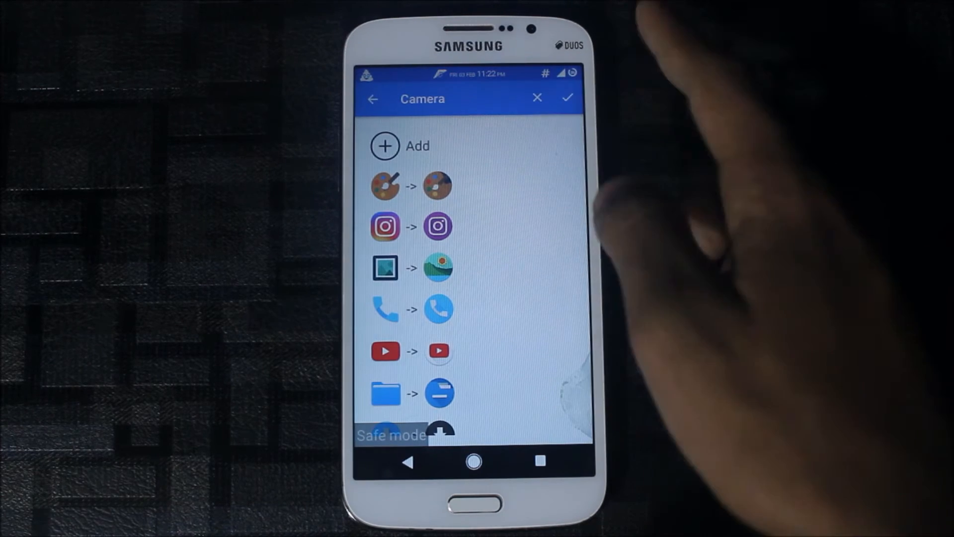
Remove the Instagram custom icon entry and confirm the removal.
scroll(down, 3)
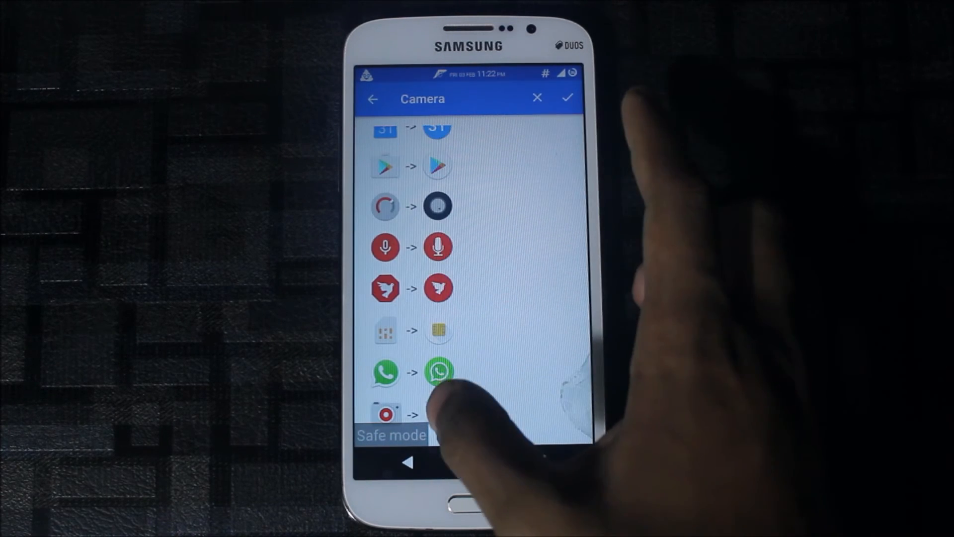
scroll(down, 3)
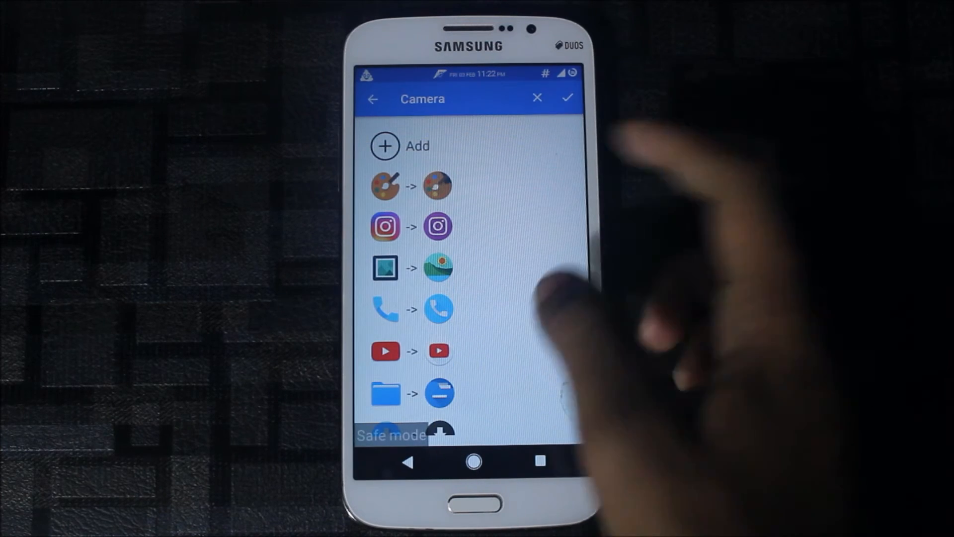
click(439, 268)
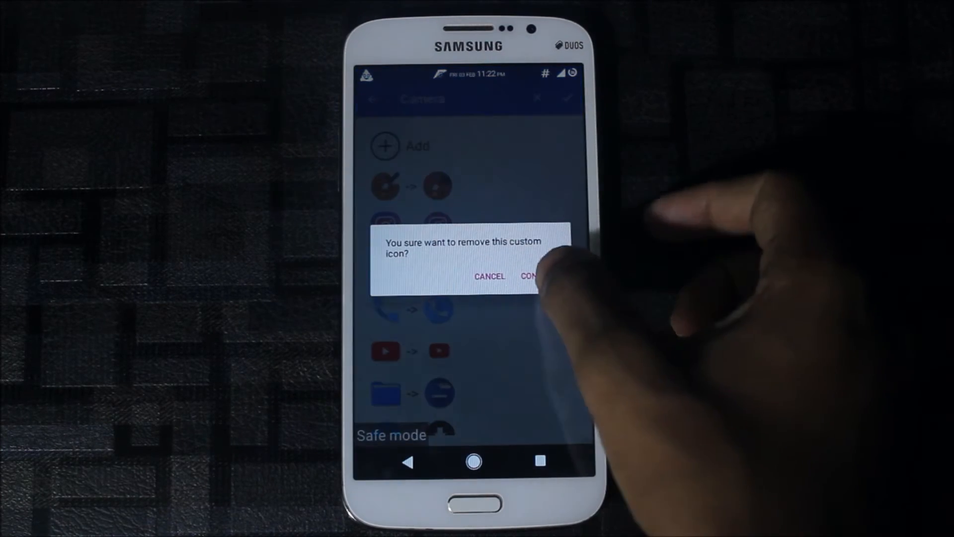
click(529, 276)
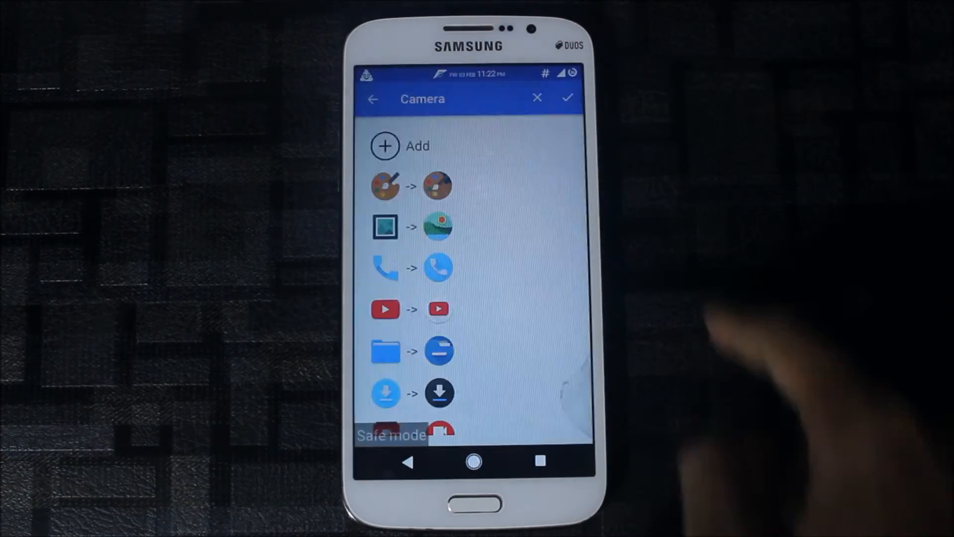
scroll(down, 3)
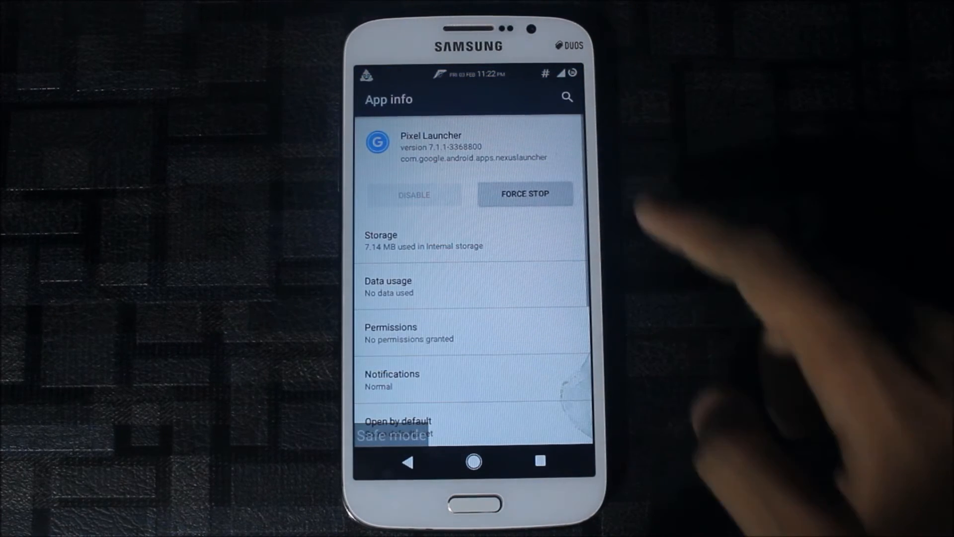
Force stop Pixel Launcher from its App info page.
click(525, 194)
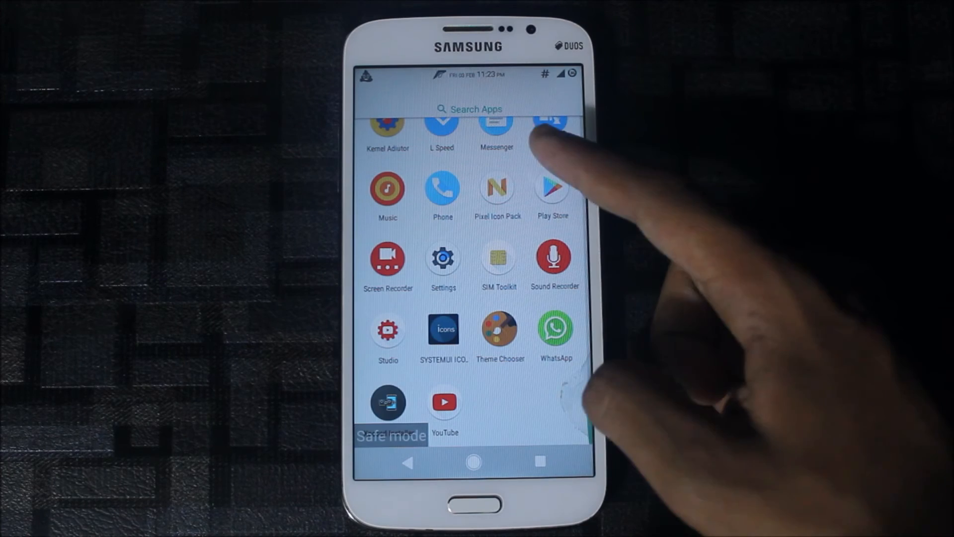
Launch Theme Chooser from the app drawer to browse its theme previews.
scroll(down, 3)
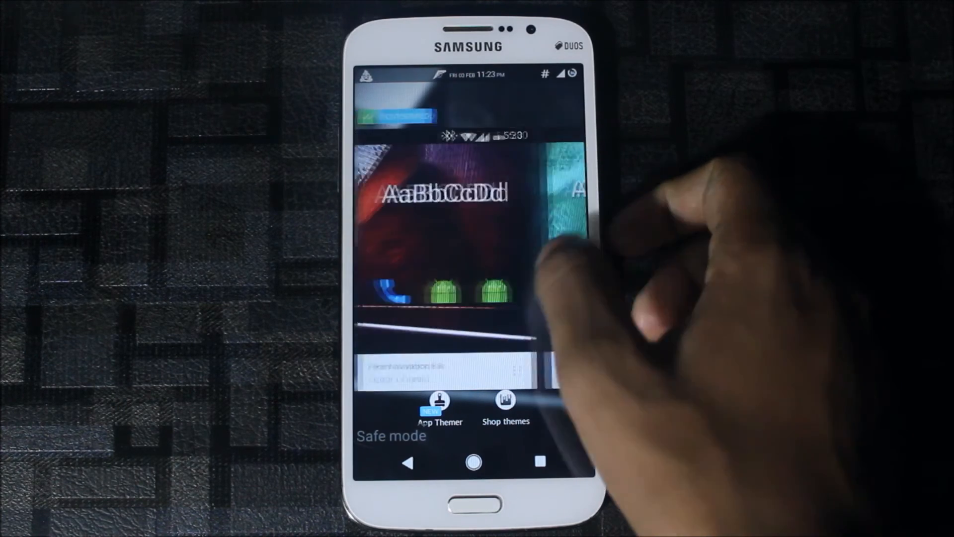
click(542, 370)
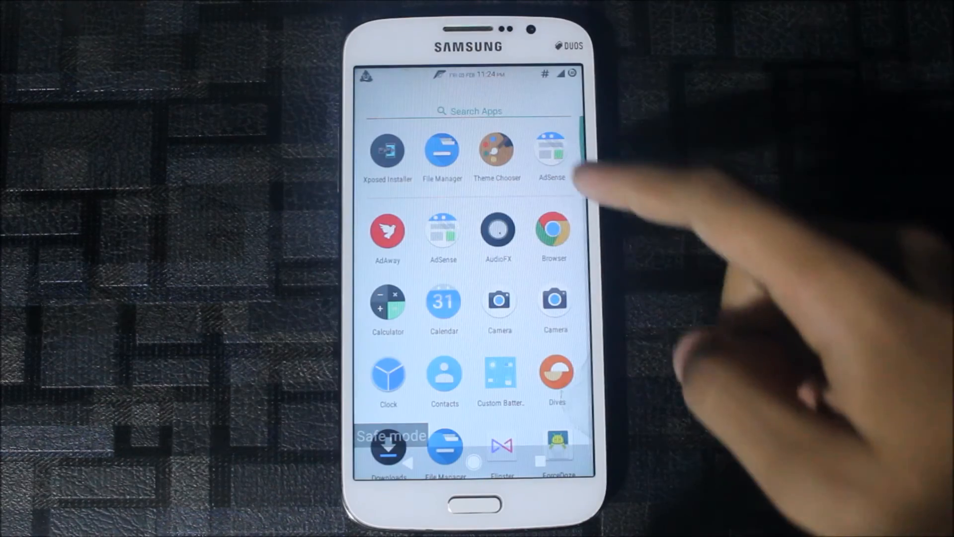
Launch File Manager from the app drawer and view the root directory listing.
scroll(down, 3)
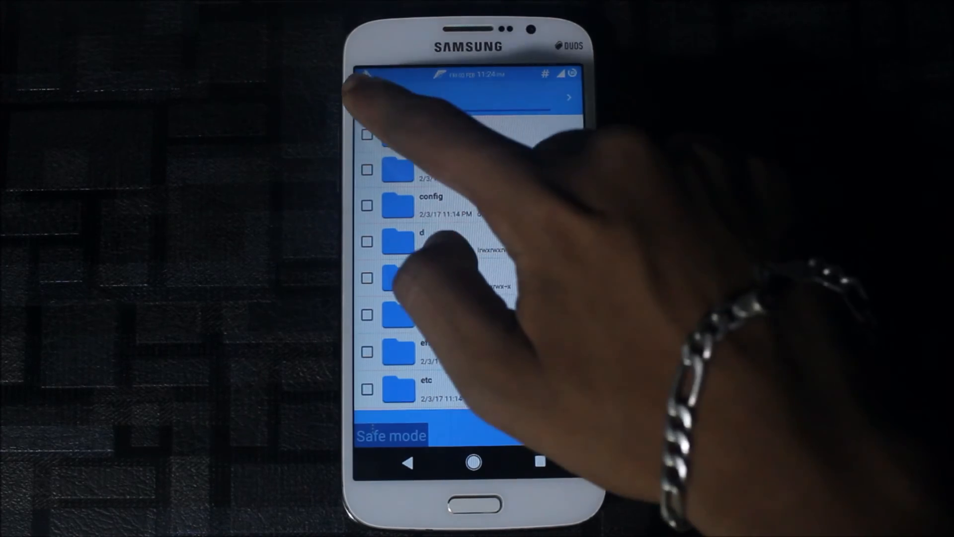
click(401, 238)
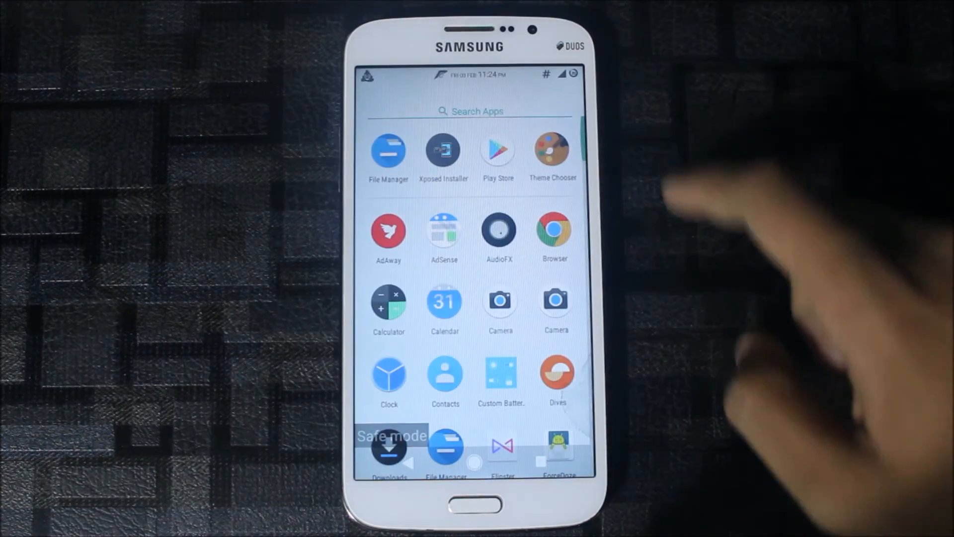
Select the System folder bookmark to list /system contents.
scroll(down, 3)
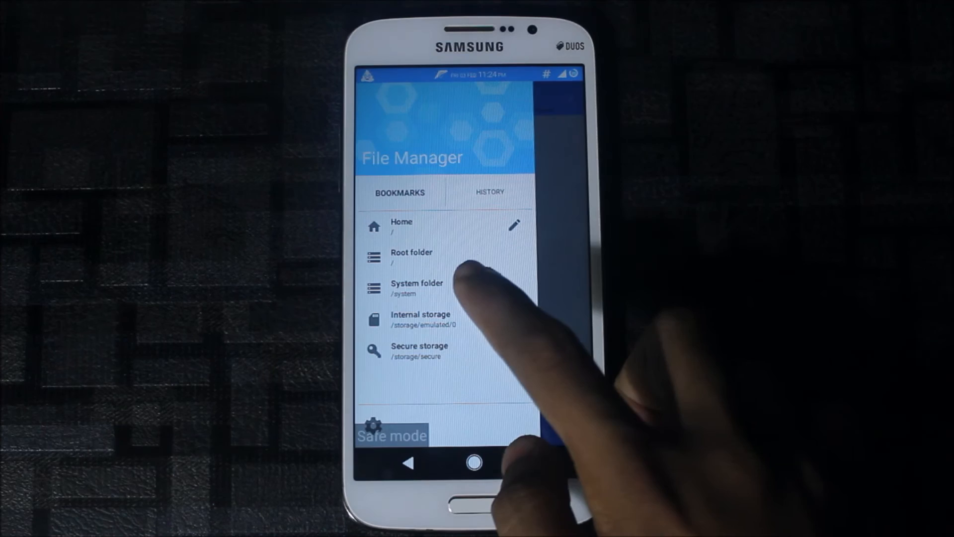
click(419, 319)
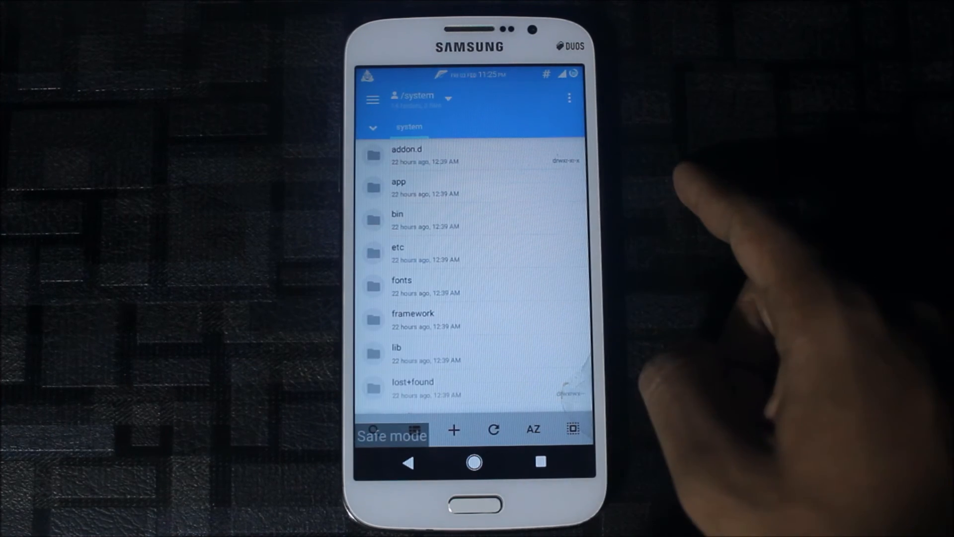
Scroll the /system listing past media and priv-app and open a subfolder.
scroll(down, 3)
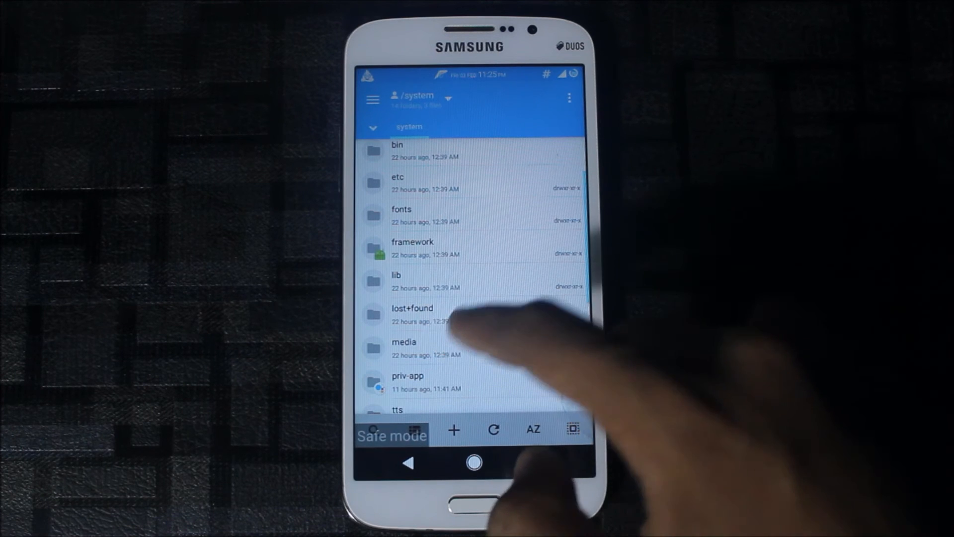
click(403, 347)
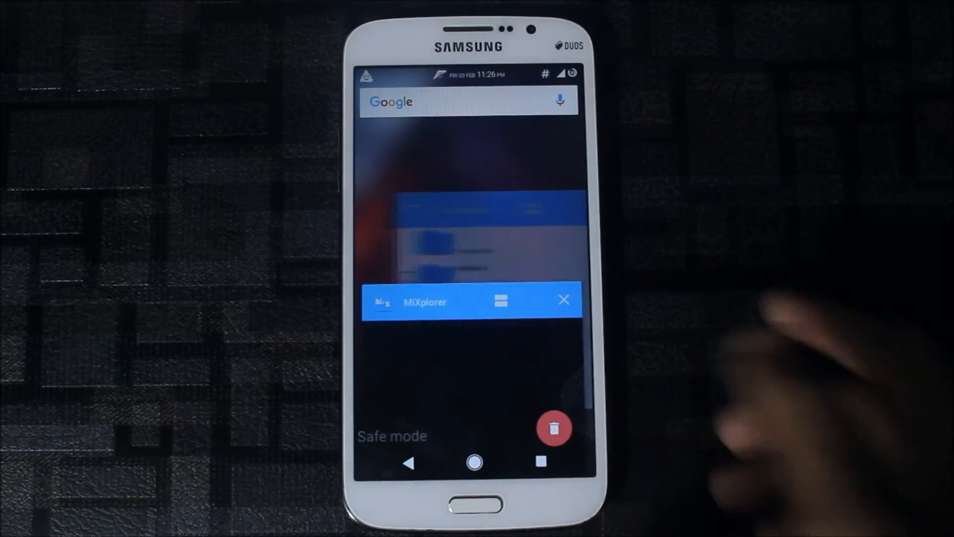
Clear the MiXplorer task from Recents and reach Settings via the quick settings gear.
click(563, 300)
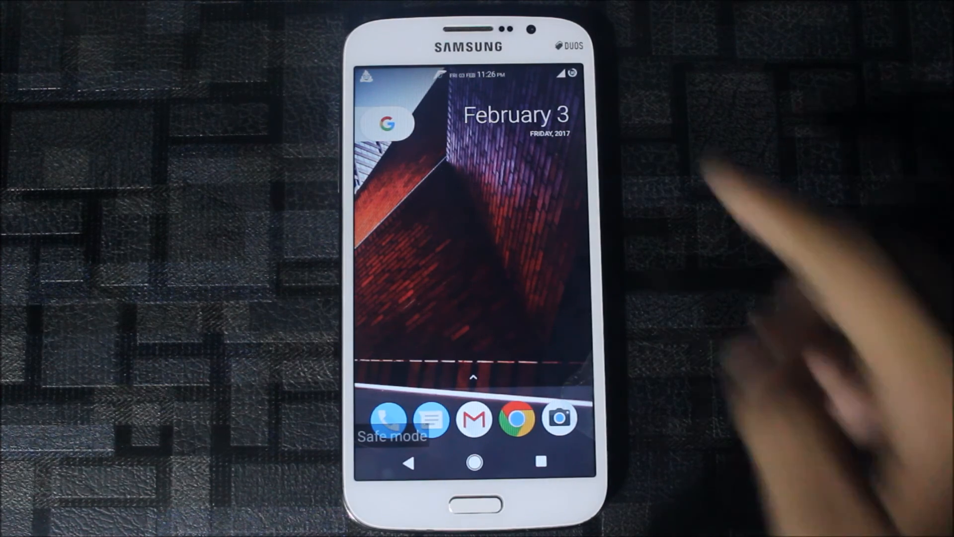
drag(472, 79, 472, 304)
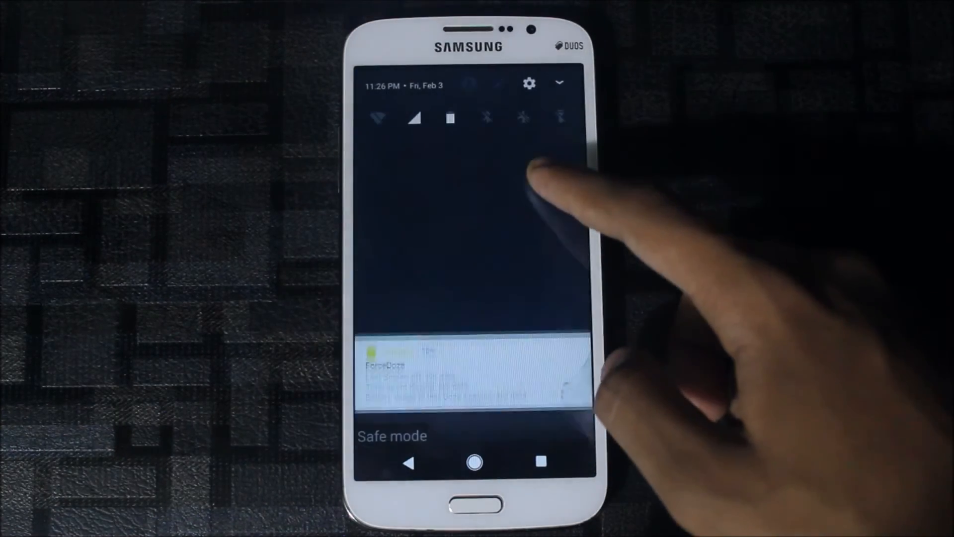
click(468, 365)
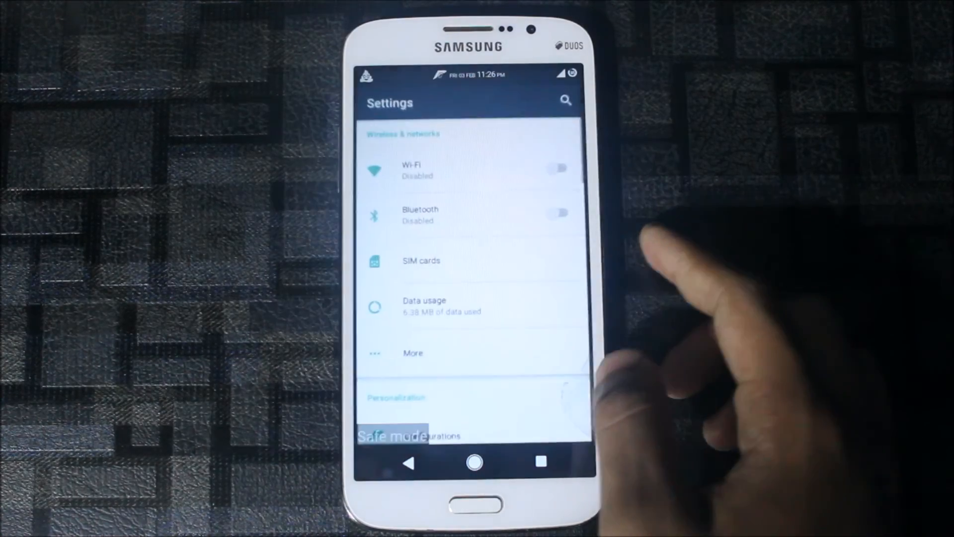
Use Configurations > Miscellaneous > Restart SystemUI to restart the system interface.
scroll(down, 3)
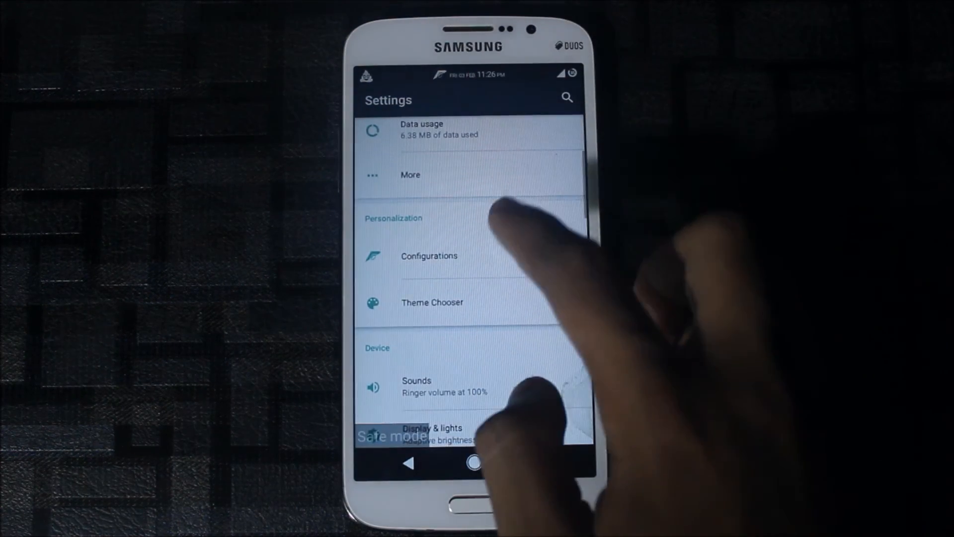
click(429, 256)
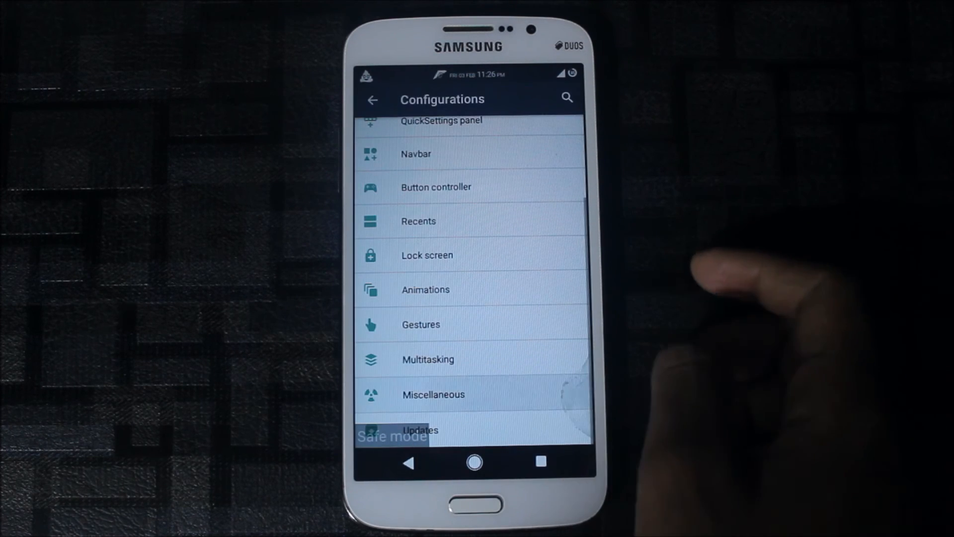
click(433, 395)
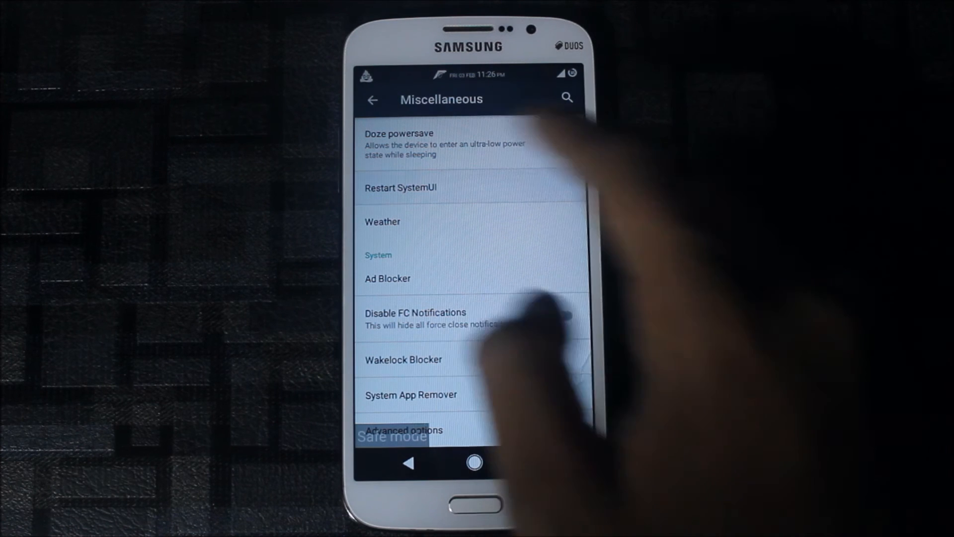
click(560, 141)
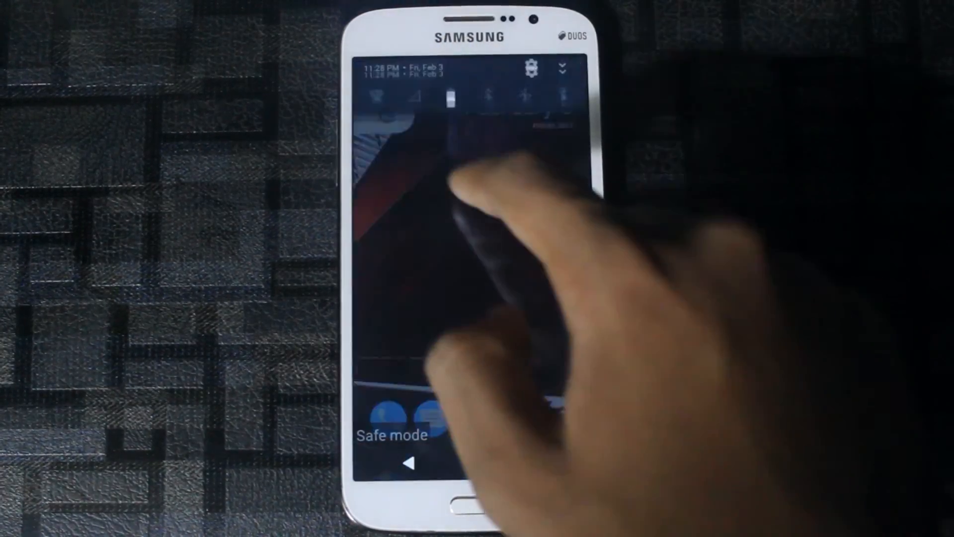
Expand Quick Settings fully to show brightness, Wi-Fi, Bluetooth, Flashlight and Do not disturb.
scroll(down, 3)
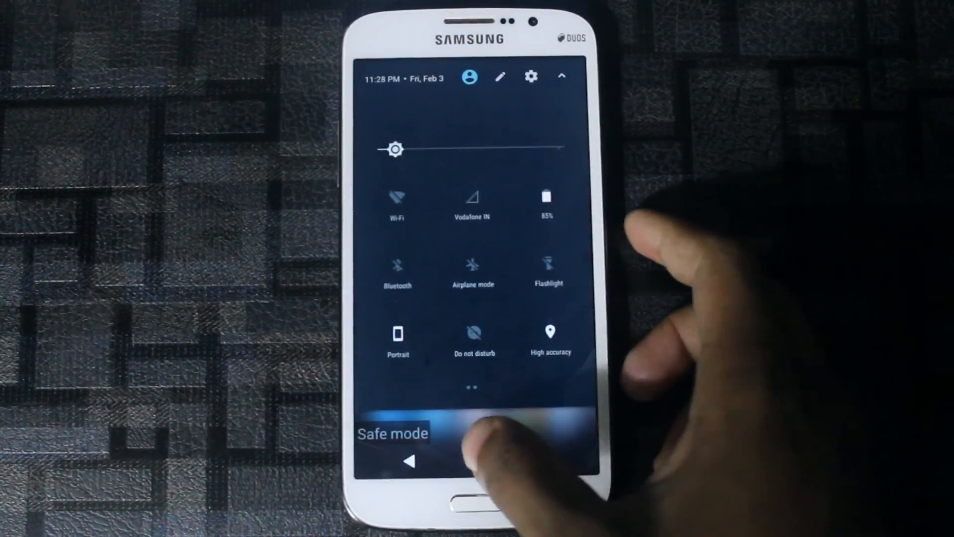